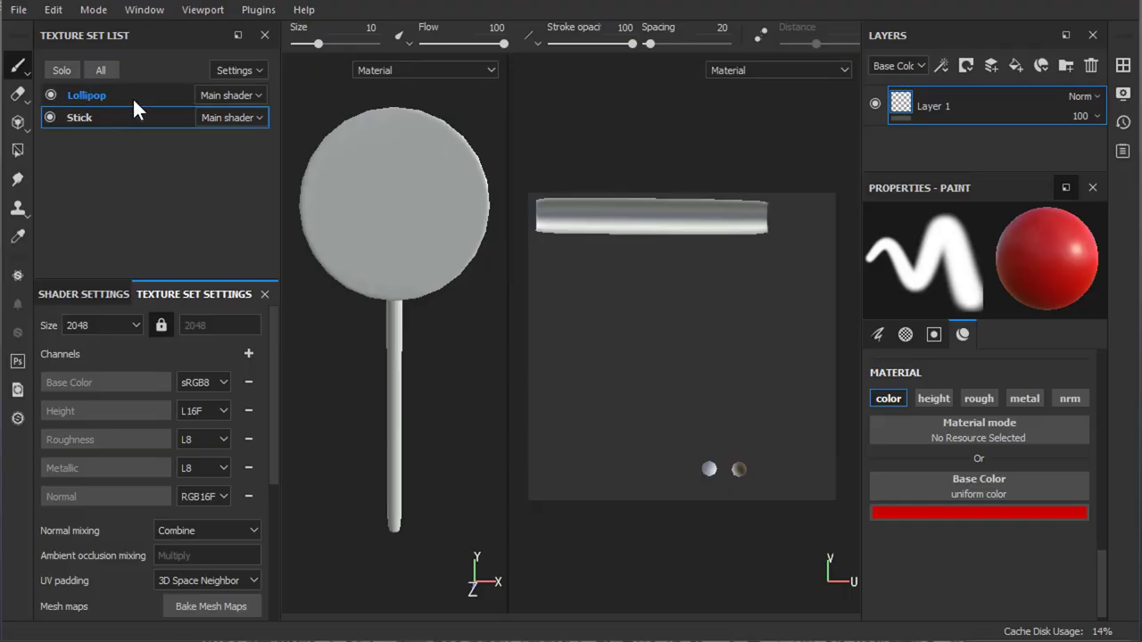
Step: Switch between the Stick and Lollipop texture sets and paint a red test stroke
{"action": "left_click", "coordinate": [84, 117]}
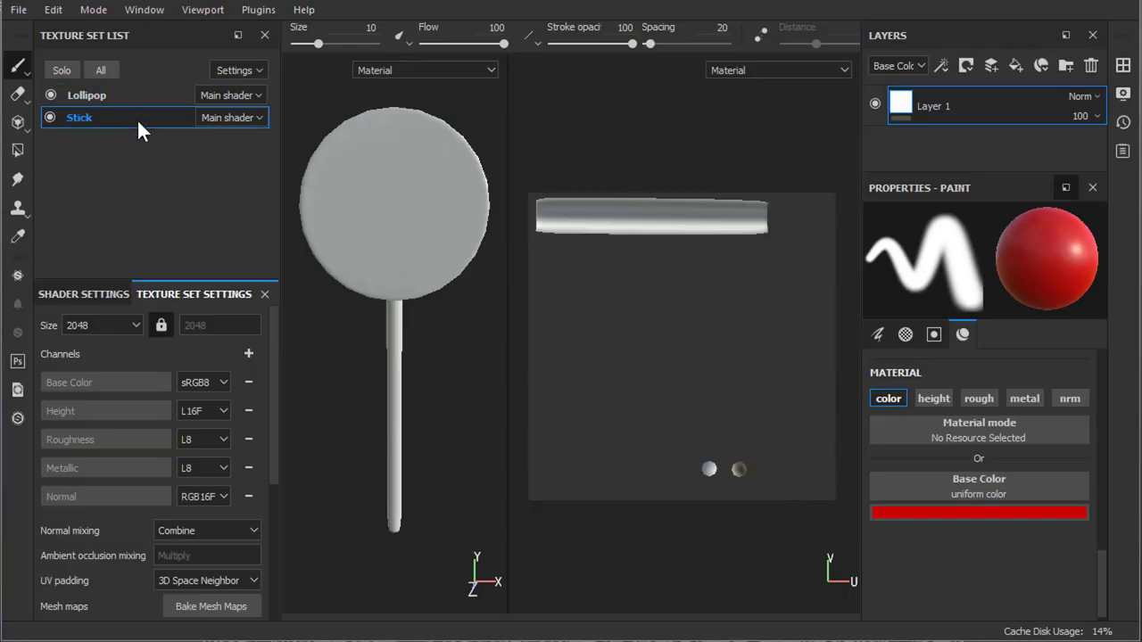
{"action": "left_click", "coordinate": [78, 93]}
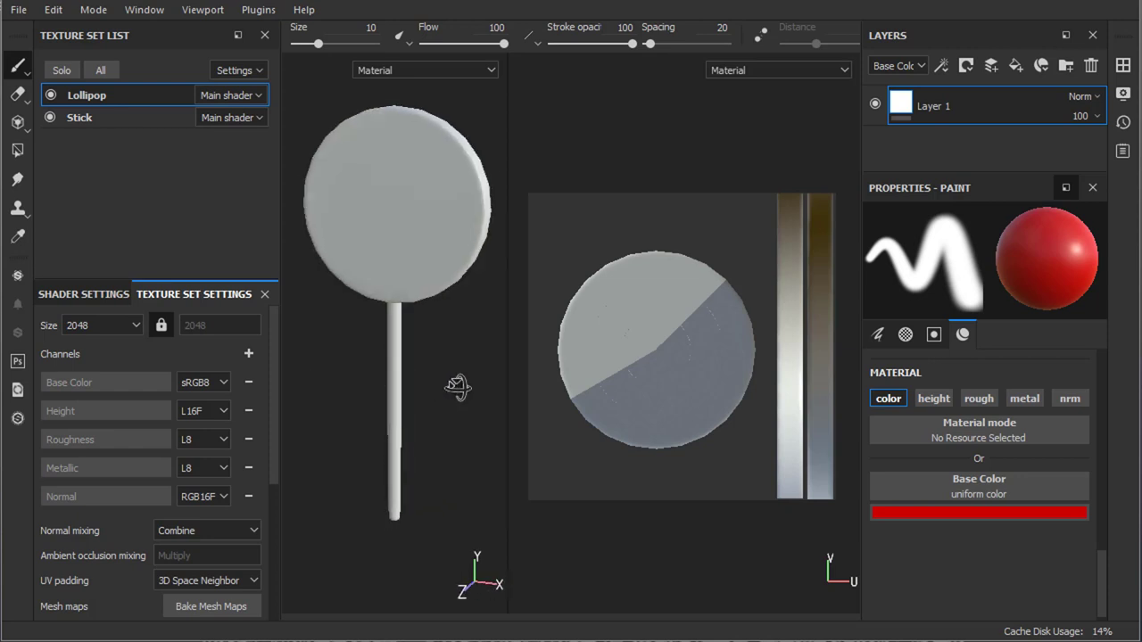
{"action": "left_click", "coordinate": [663, 348]}
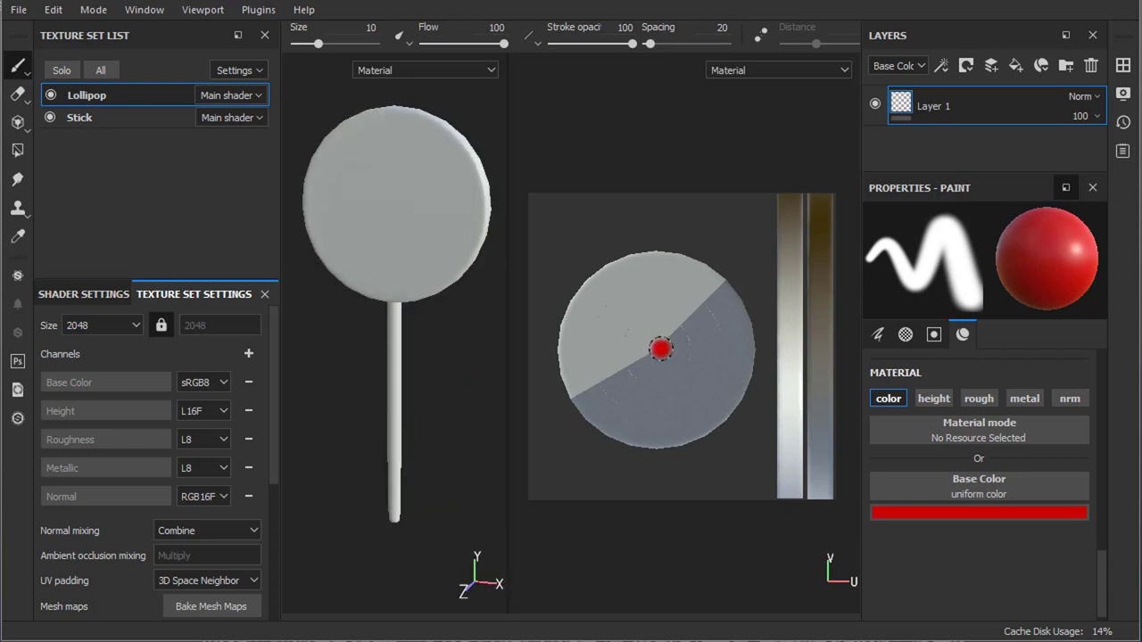
{"action": "left_click_drag", "start_coordinate": [660, 348], "coordinate": [722, 286]}
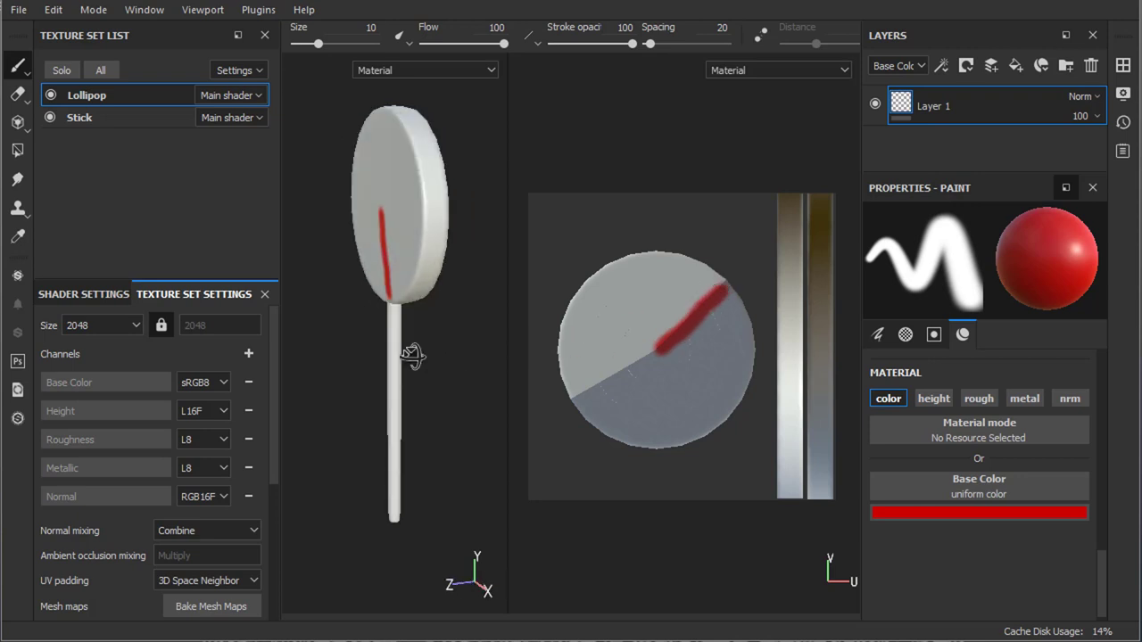
Step: Turn the lollipop back to front and scroll the Gumroad page to the download
{"action": "left_click_drag", "start_coordinate": [411, 353], "coordinate": [473, 361]}
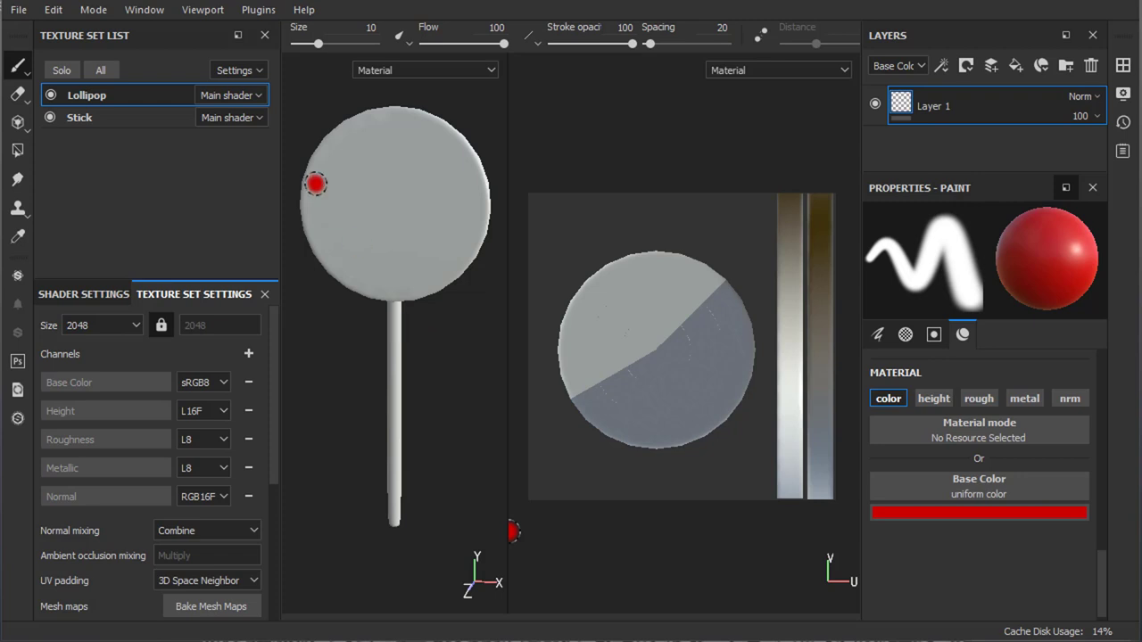
{"action": "mouse_move", "coordinate": [430, 212]}
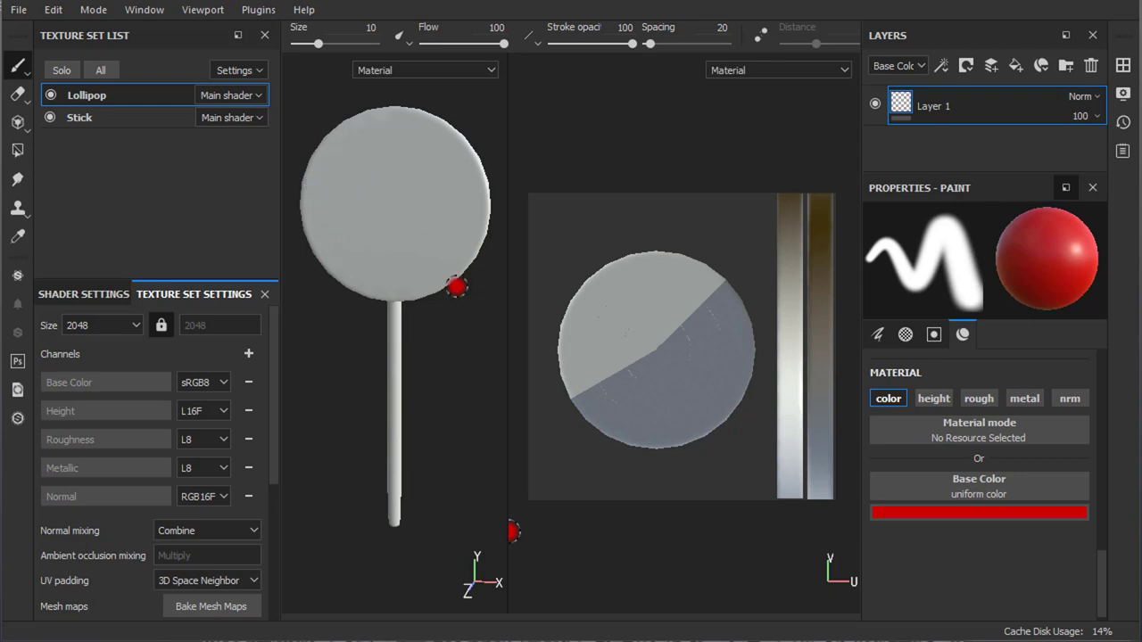
{"action": "mouse_move", "coordinate": [458, 325]}
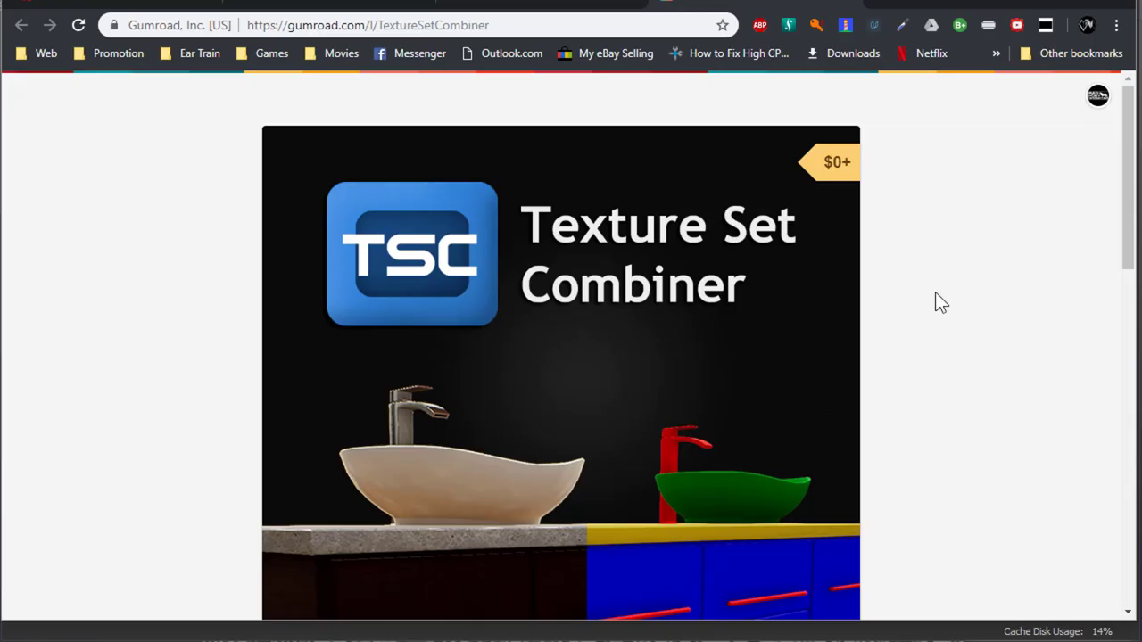
{"action": "scroll", "scroll_direction": "down", "scroll_amount": 3}
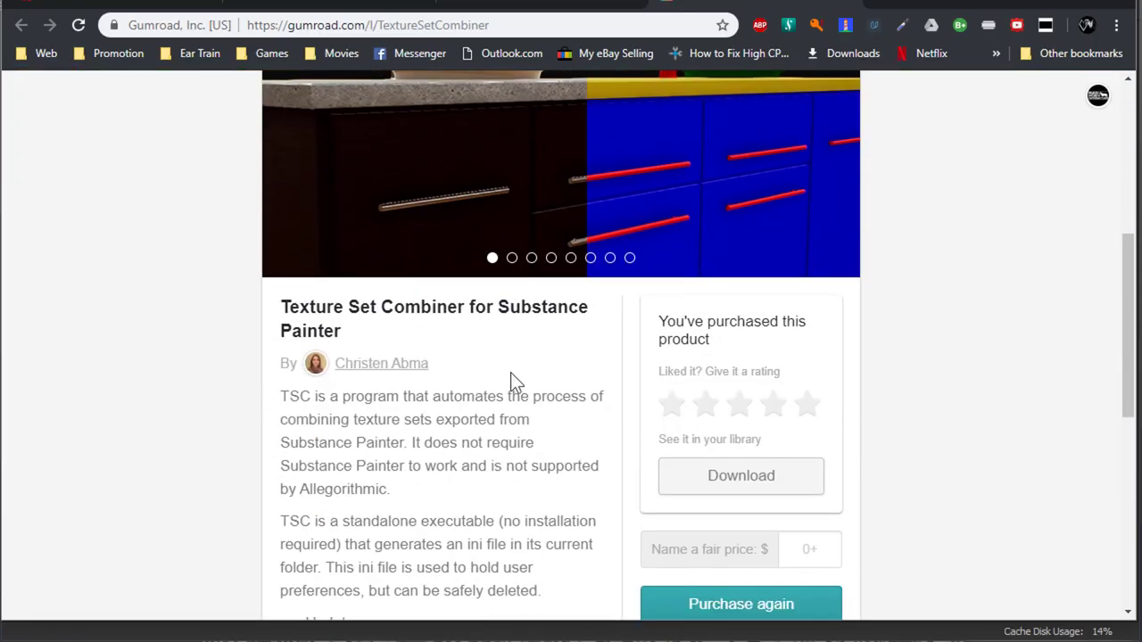
{"action": "scroll", "scroll_direction": "down", "scroll_amount": 3}
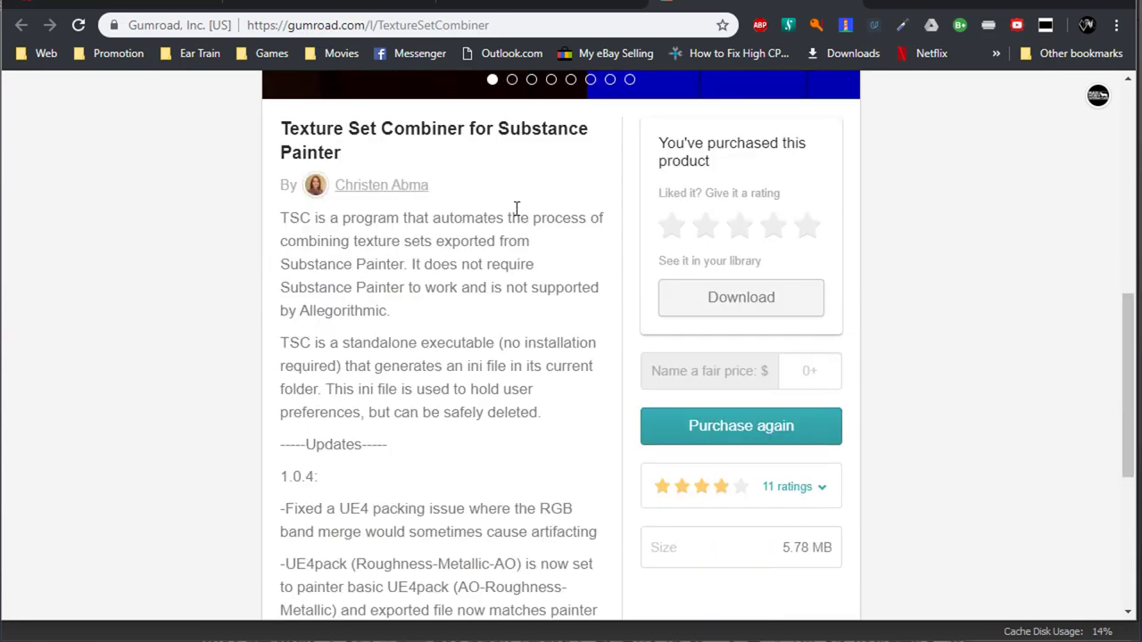
{"action": "mouse_move", "coordinate": [1011, 362]}
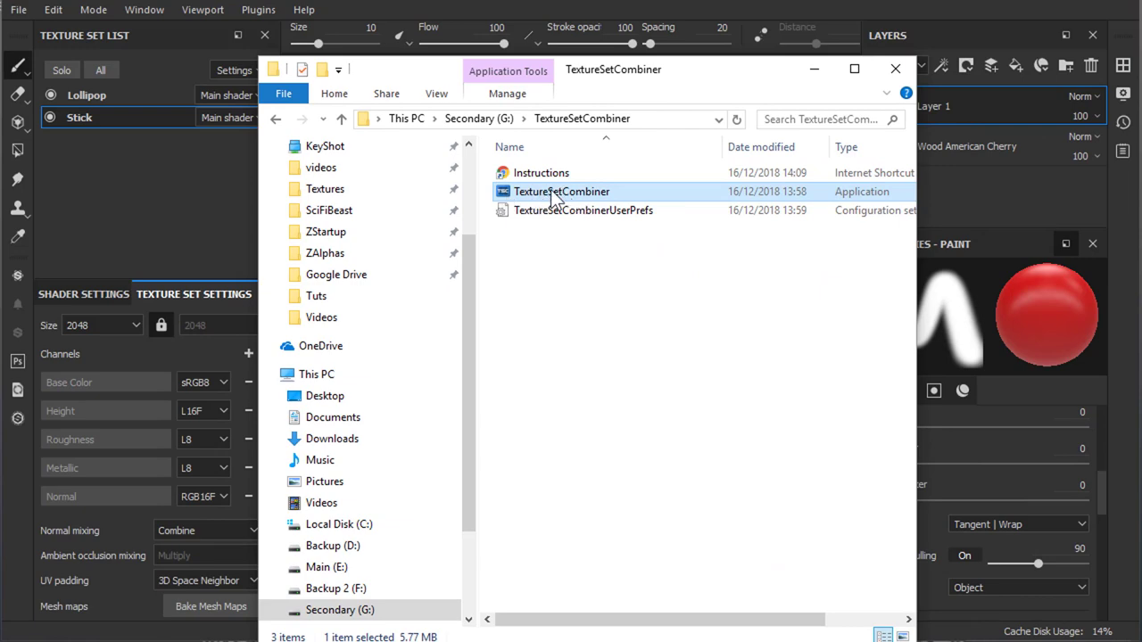
Step: Launch TextureSetCombiner.exe (version 1.0.4) from File Explorer
{"action": "double_click", "coordinate": [561, 190]}
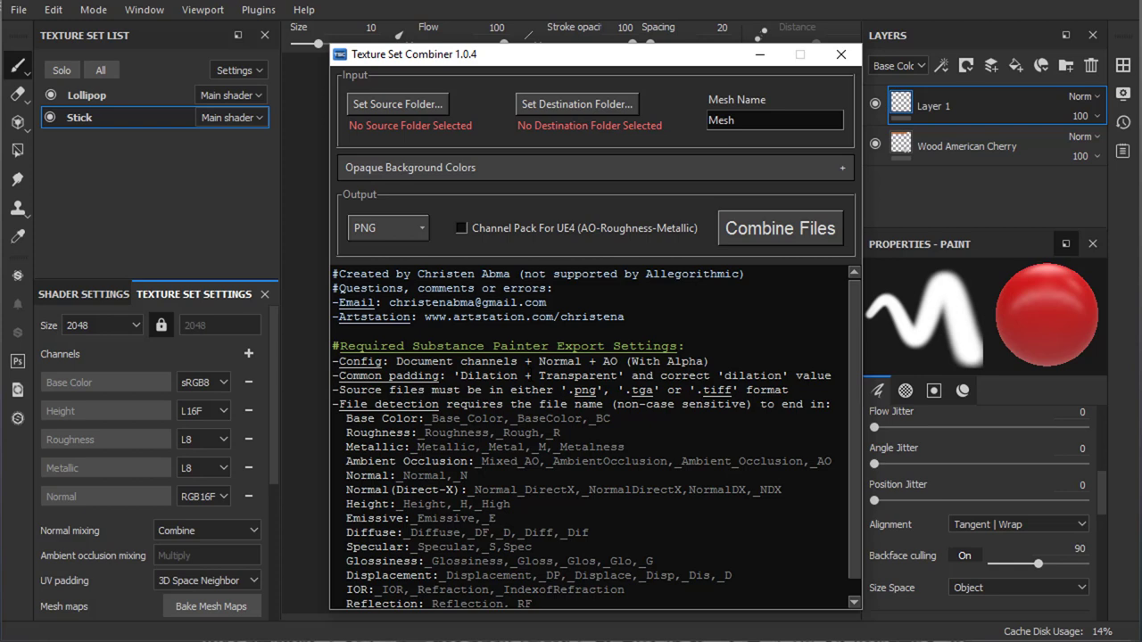
{"action": "left_click", "coordinate": [16, 10]}
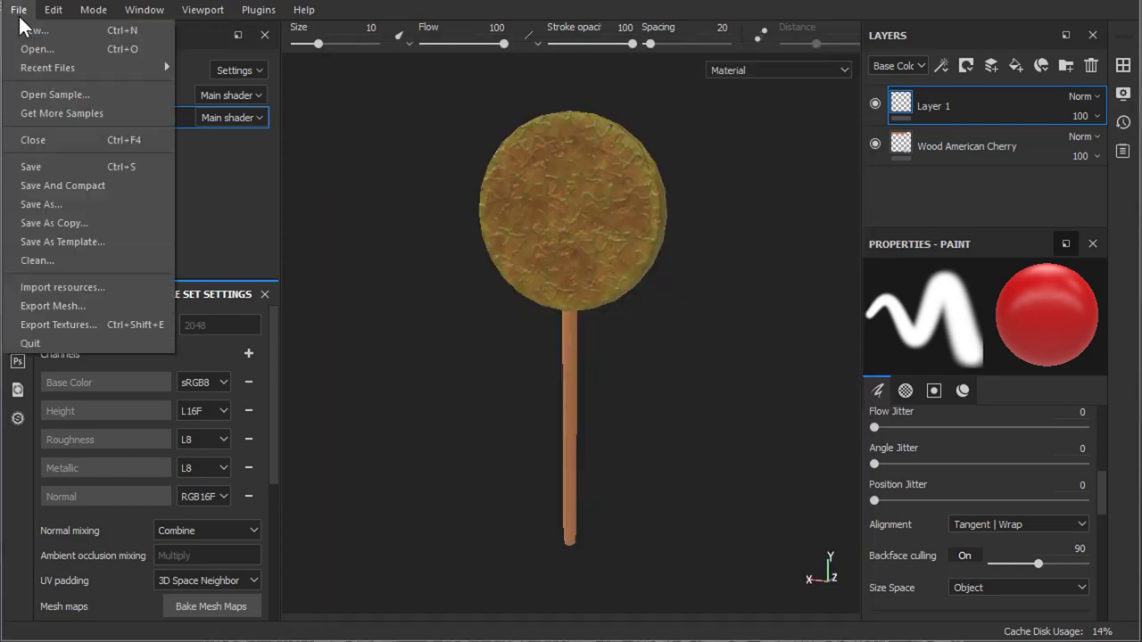
Step: Export both texture sets with Document channels + Normal + AO (With Alpha) and Dilation + Transparent padding
{"action": "left_click", "coordinate": [59, 325]}
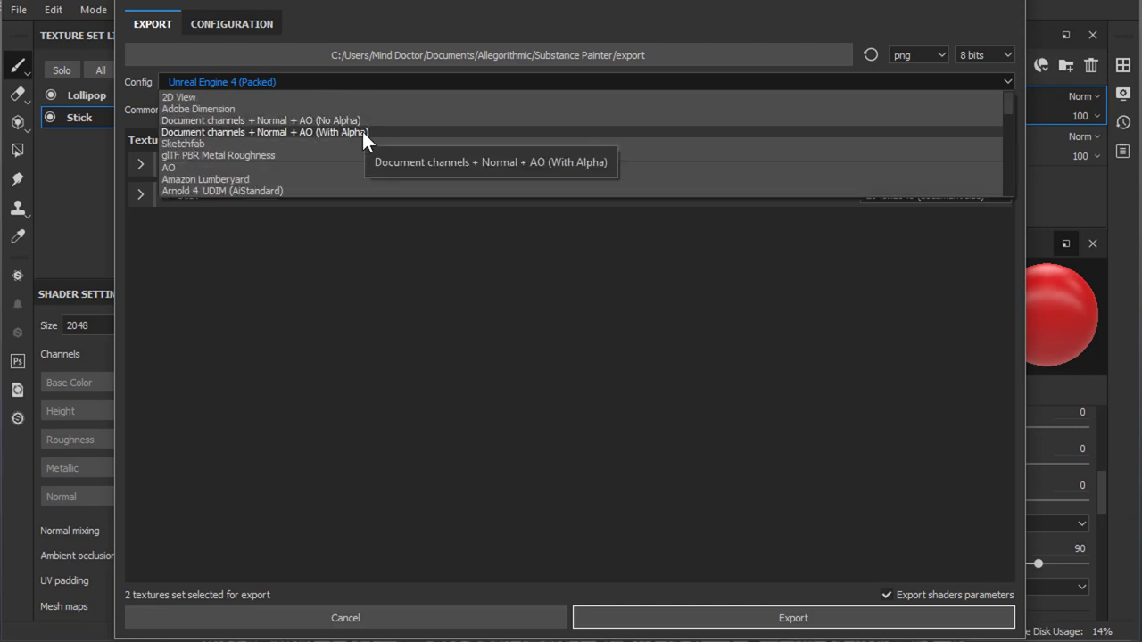
{"action": "left_click", "coordinate": [263, 132]}
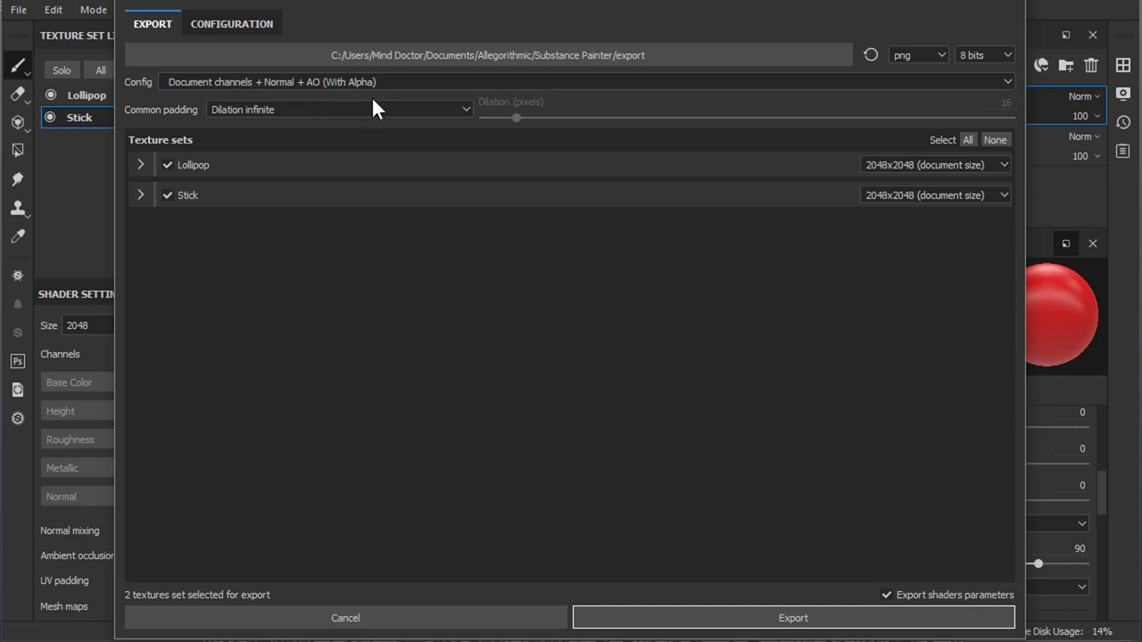
{"action": "left_click", "coordinate": [339, 108]}
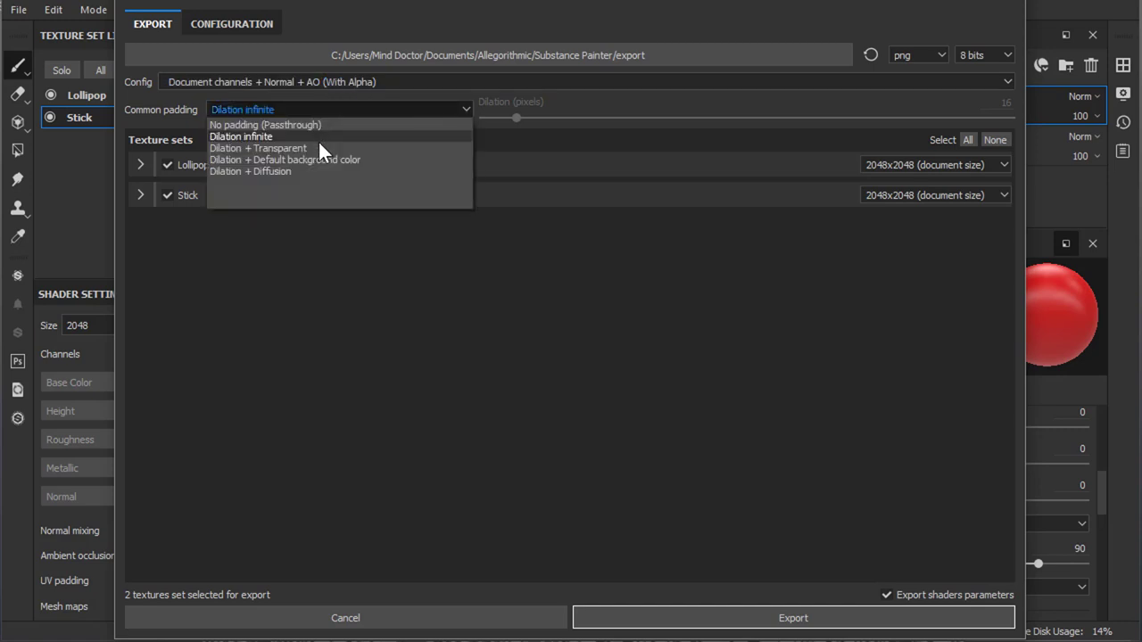
{"action": "left_click", "coordinate": [258, 148]}
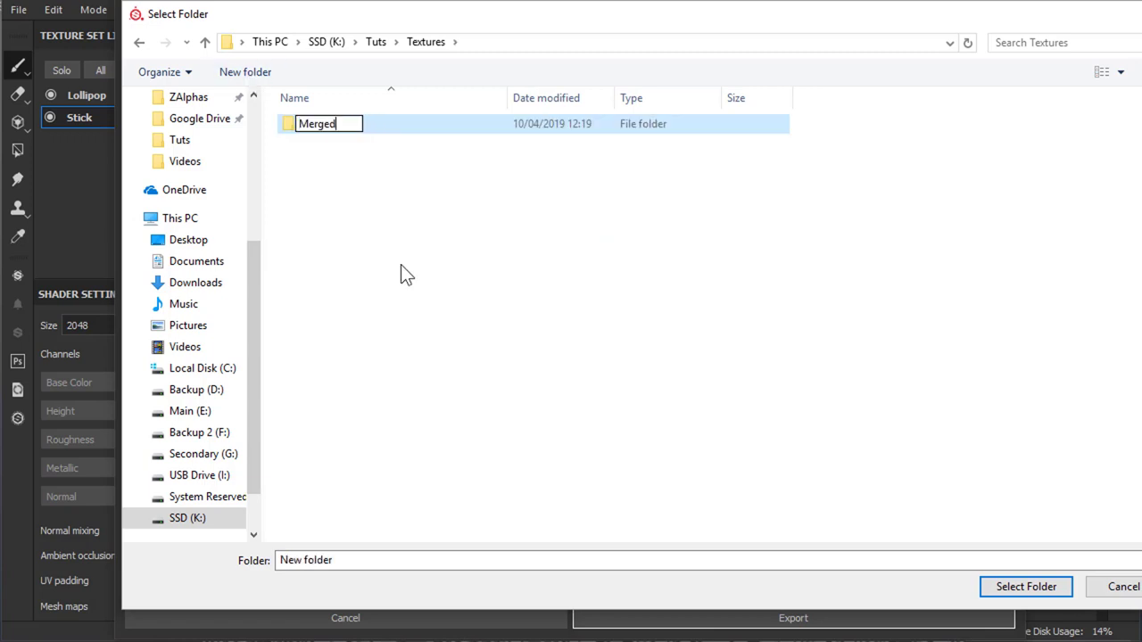
{"action": "left_click", "coordinate": [1025, 587]}
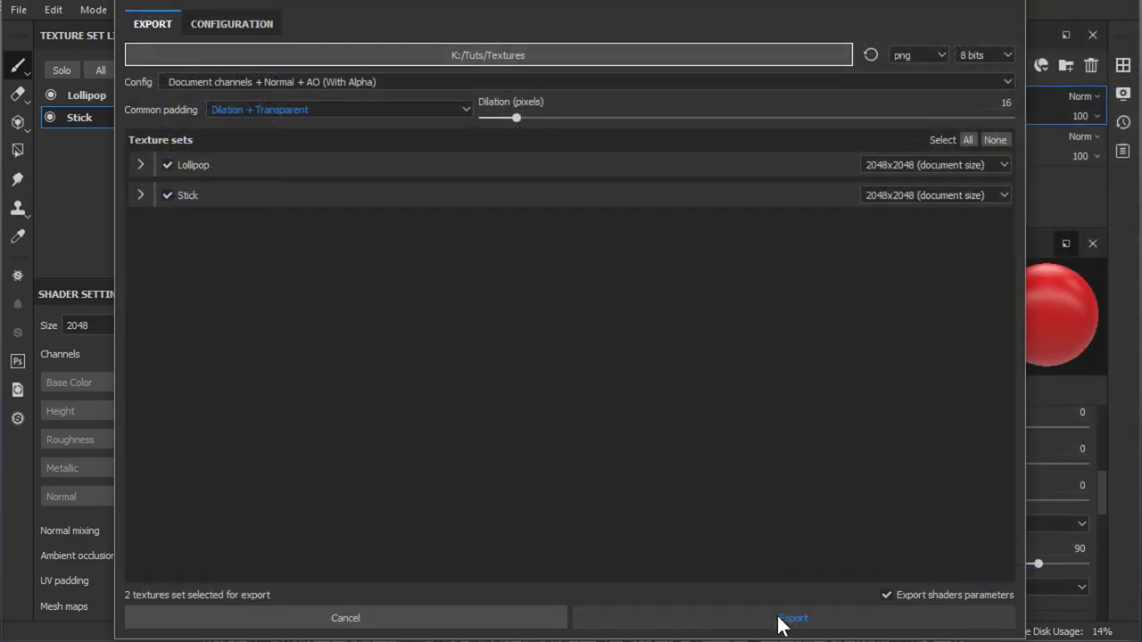
{"action": "left_click", "coordinate": [787, 619]}
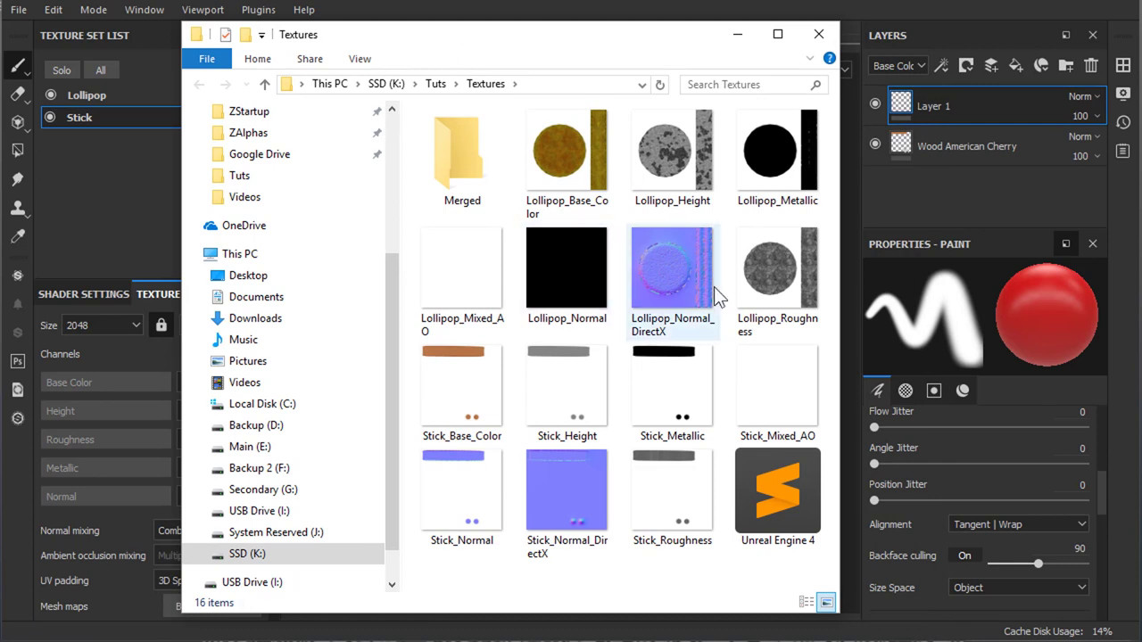
Step: View the exported Lollipop and Stick maps beside the Merged folder in K:/Tuts/Textures
{"action": "left_click", "coordinate": [672, 384]}
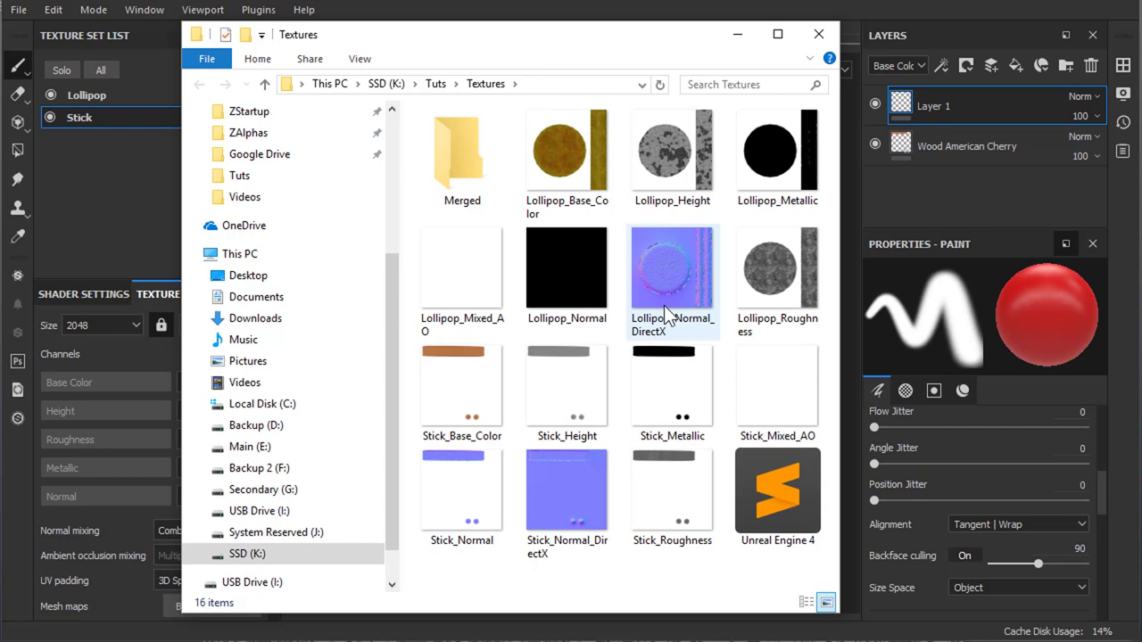
{"action": "left_click", "coordinate": [672, 384]}
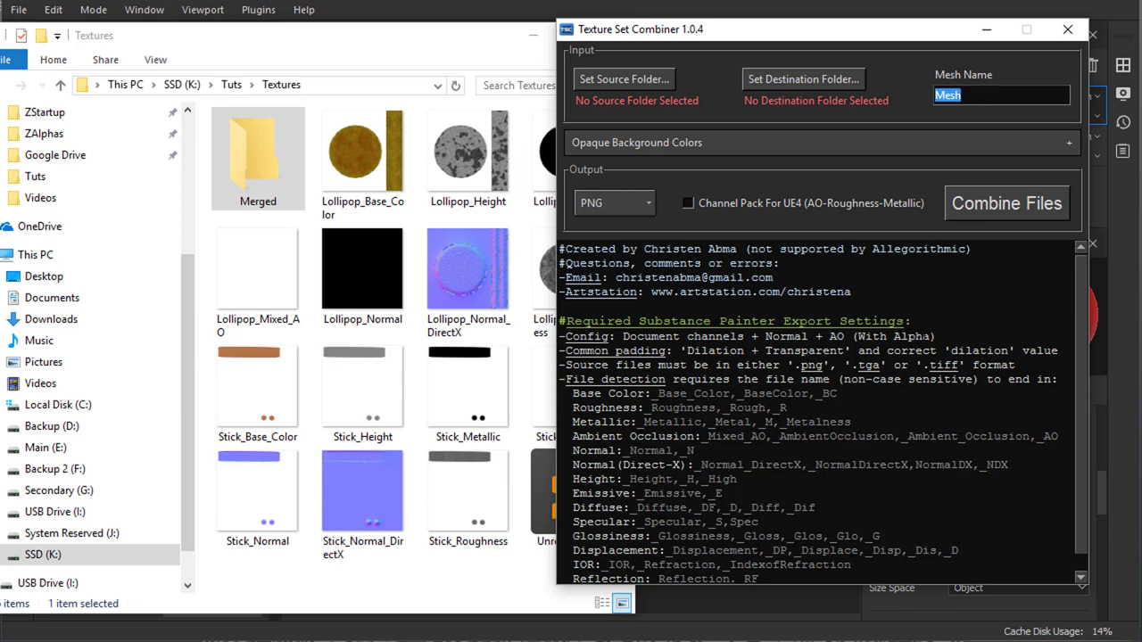
Step: Set the folder with the exported Lollipop textures as the source folder
{"action": "type", "text": "Lollipop"}
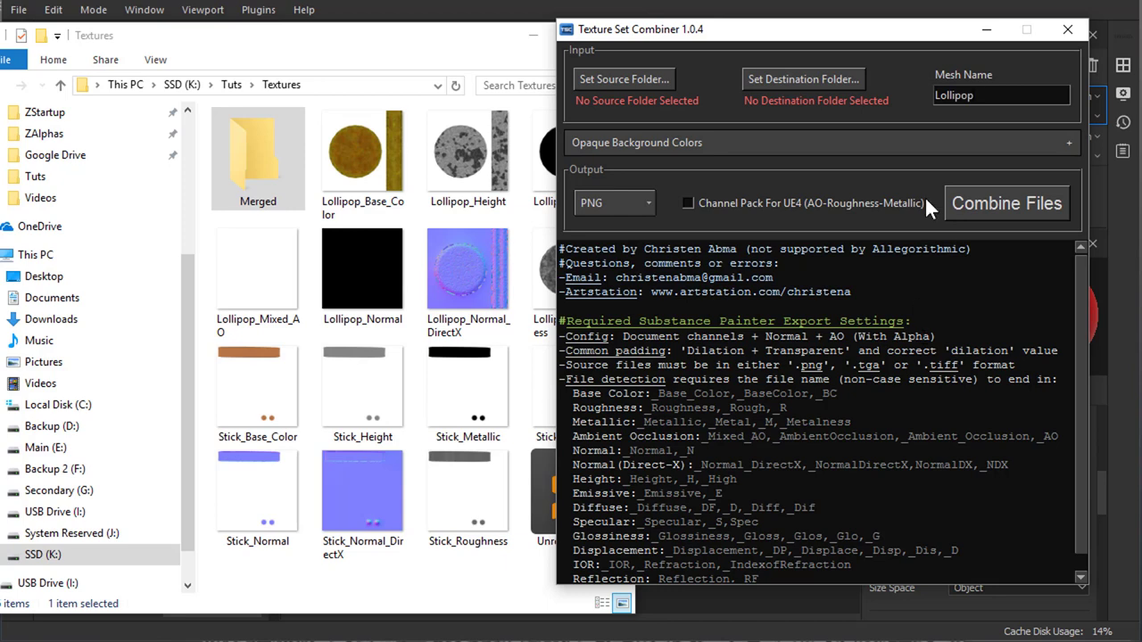
{"action": "left_click", "coordinate": [622, 78]}
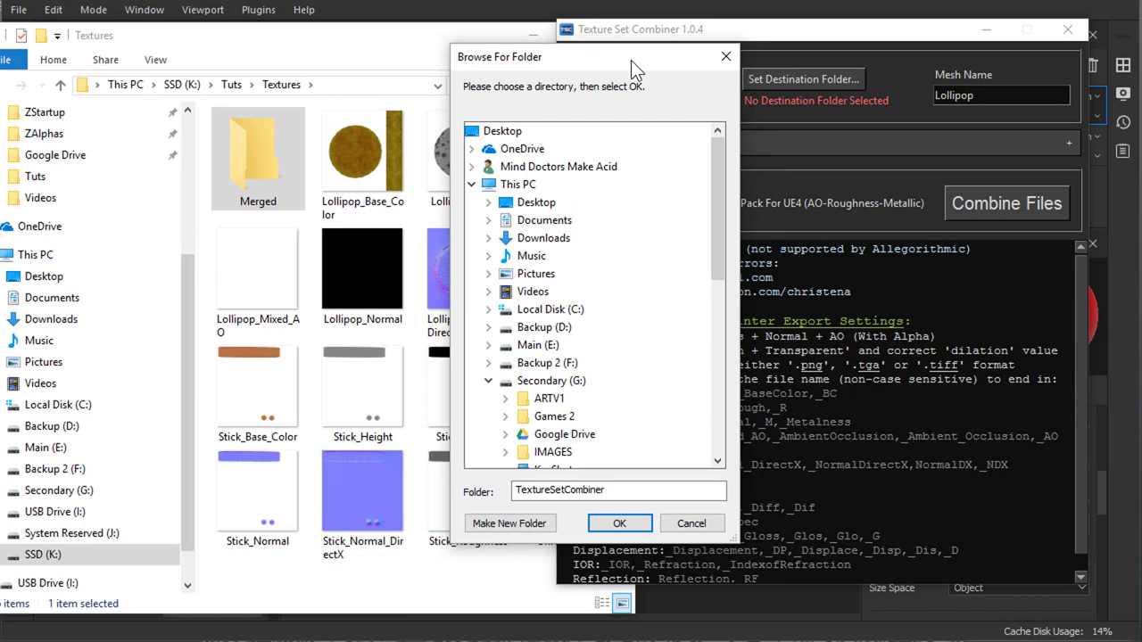
{"action": "scroll", "scroll_direction": "down", "scroll_amount": 3}
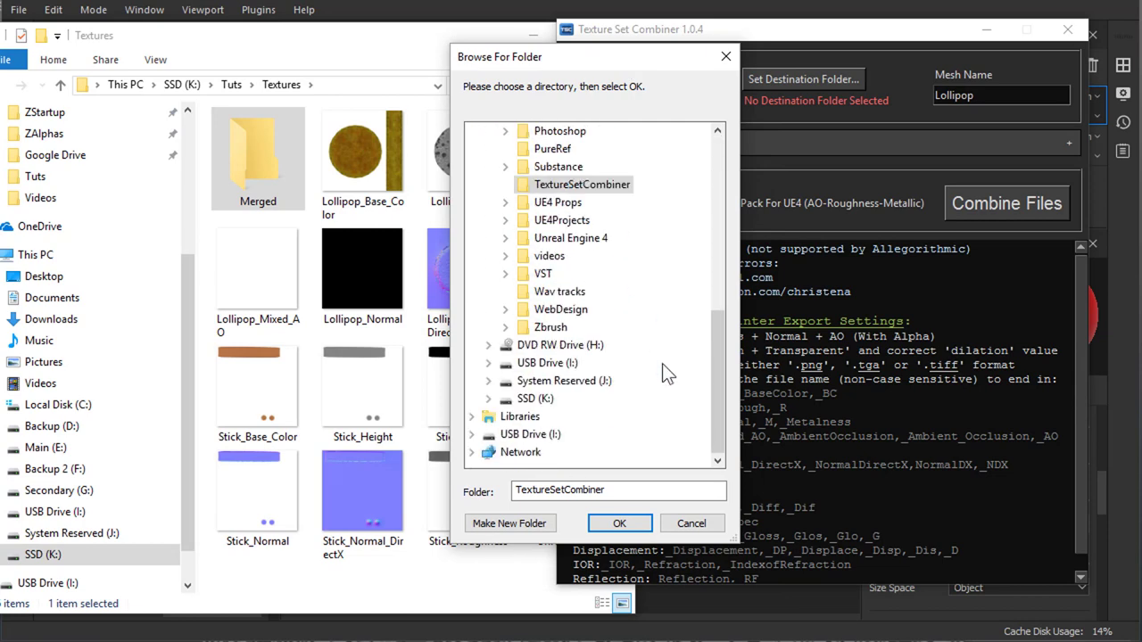
{"action": "left_click", "coordinate": [620, 523]}
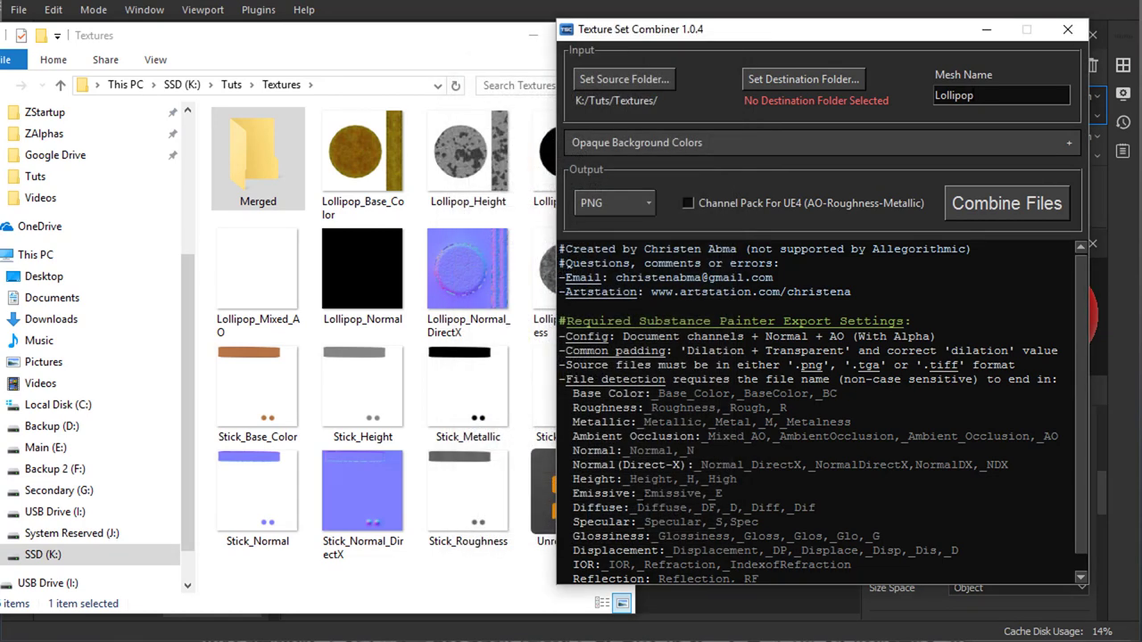
Step: Set Merged as the destination folder and enable Channel Pack For UE4
{"action": "left_click", "coordinate": [803, 79]}
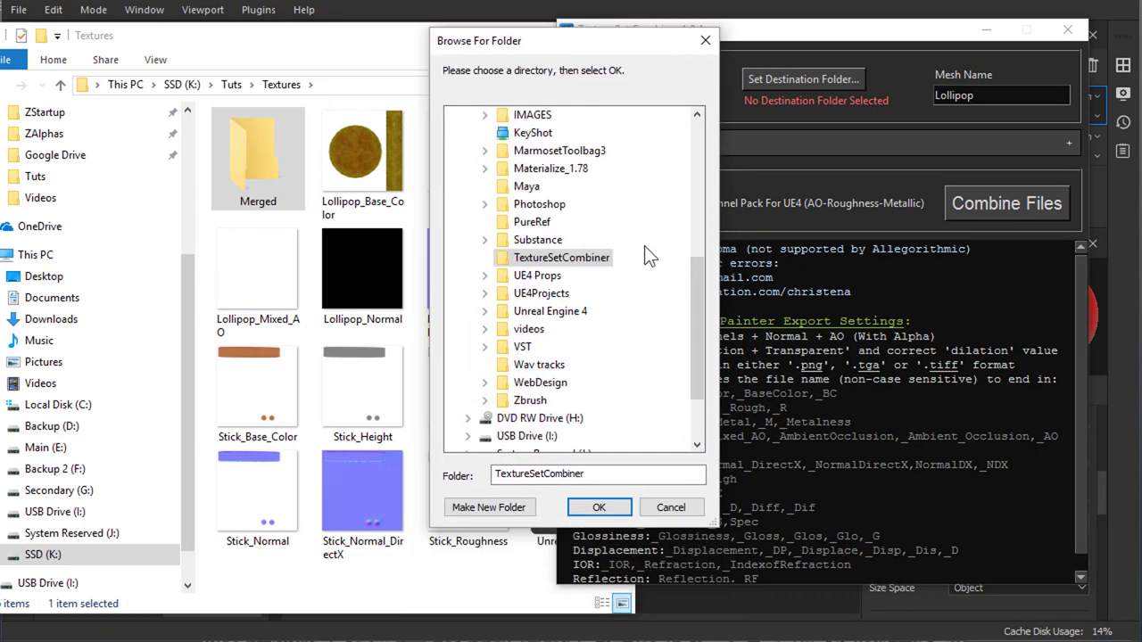
{"action": "left_click", "coordinate": [564, 365]}
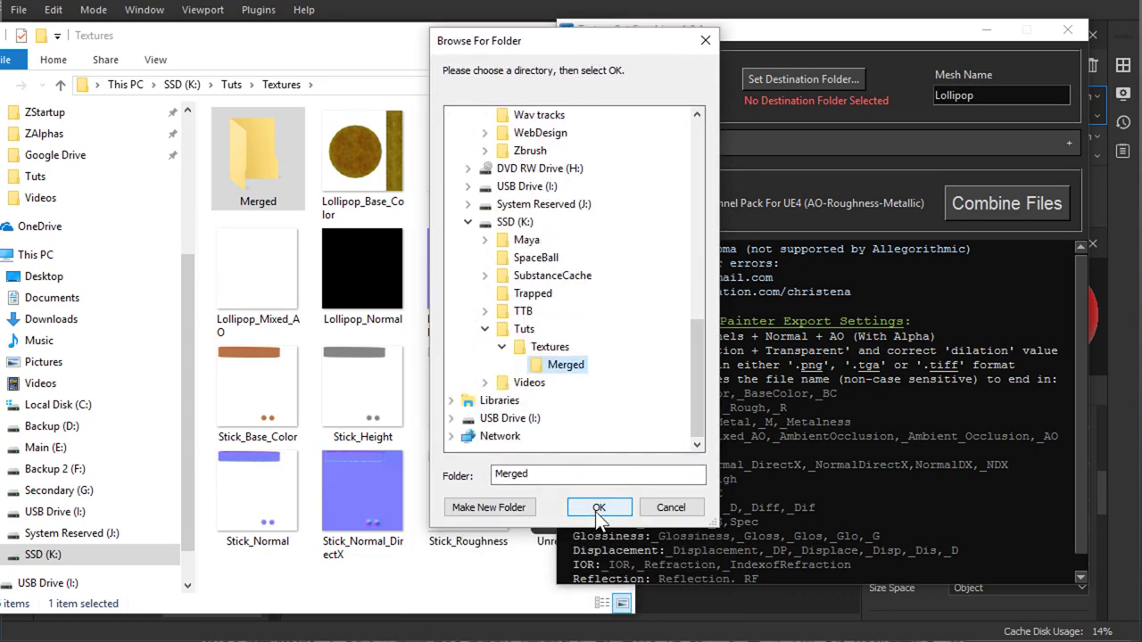
{"action": "left_click", "coordinate": [598, 508]}
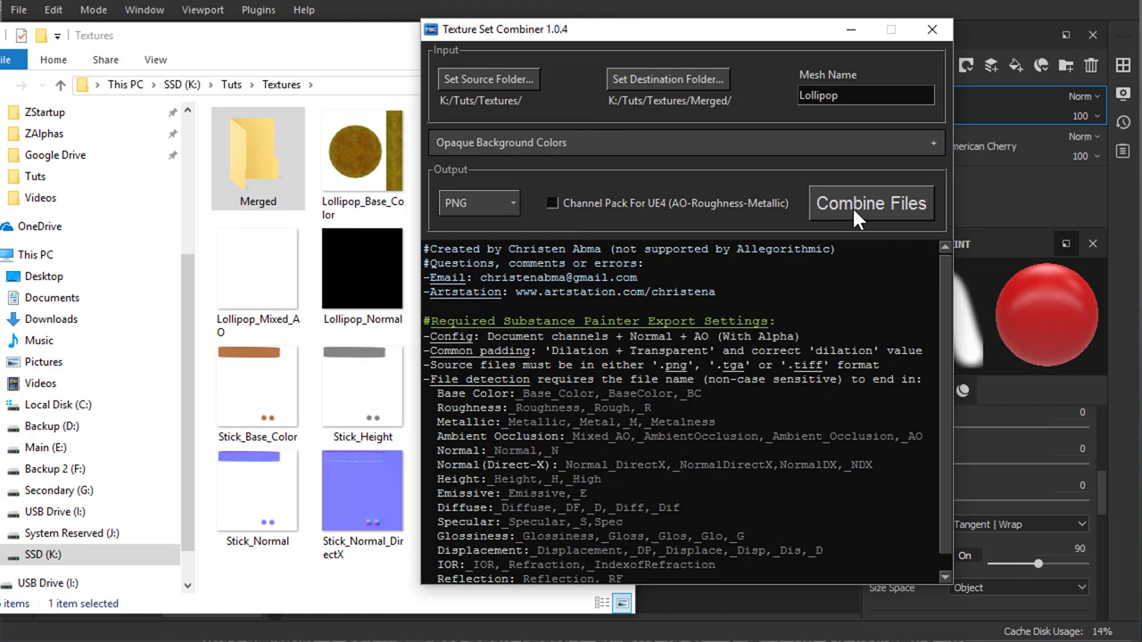
{"action": "mouse_move", "coordinate": [631, 215]}
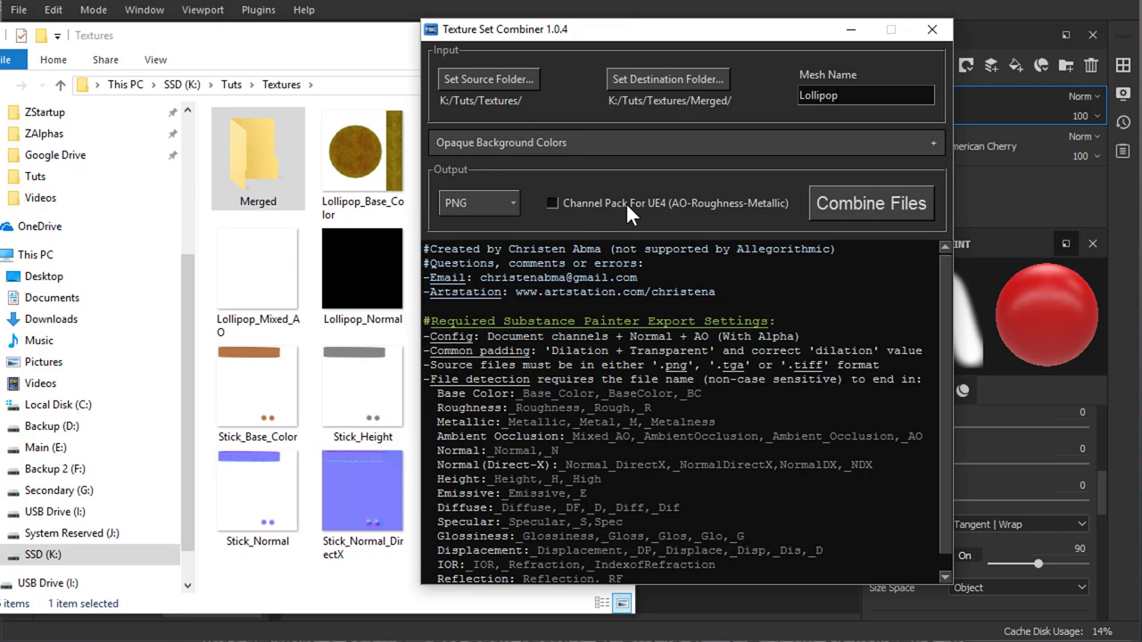
{"action": "left_click", "coordinate": [552, 202]}
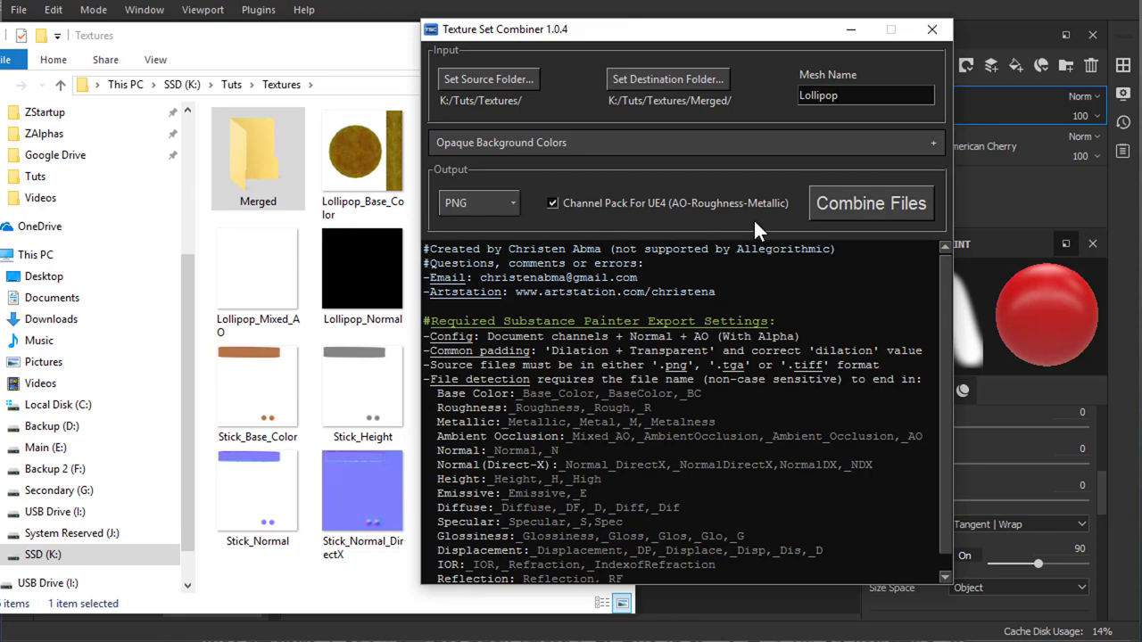
{"action": "mouse_move", "coordinate": [882, 211]}
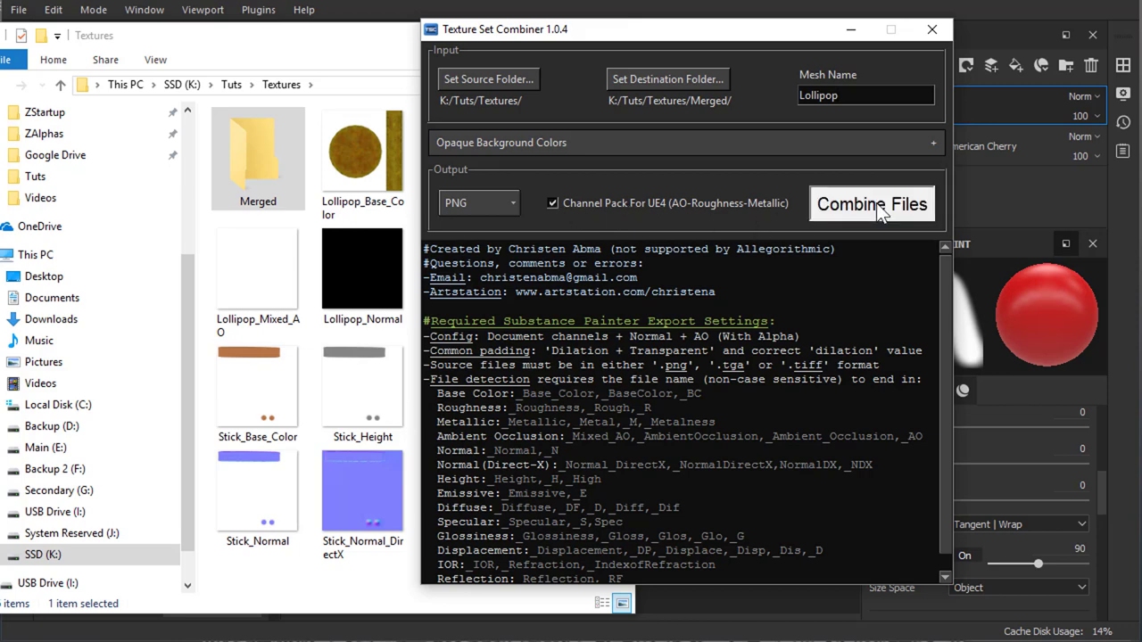
{"action": "left_click", "coordinate": [872, 203]}
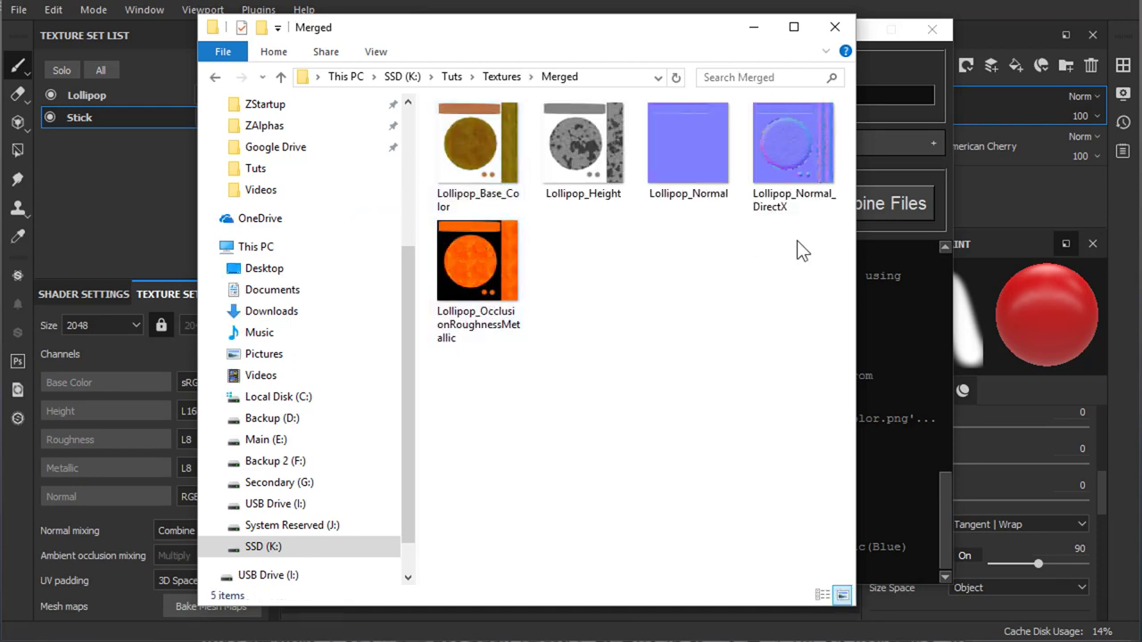
Step: Check the Lollipop_Normal and Lollipop_Normal_DirectX file sizes in the Merged folder
{"action": "left_click", "coordinate": [688, 142]}
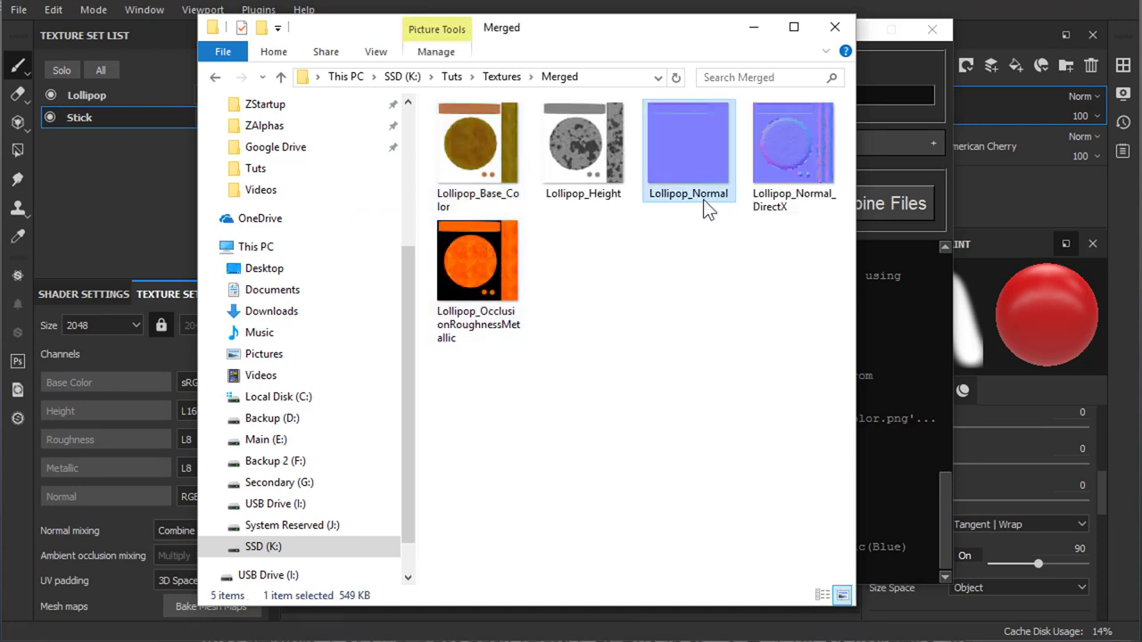
{"action": "left_click", "coordinate": [794, 142]}
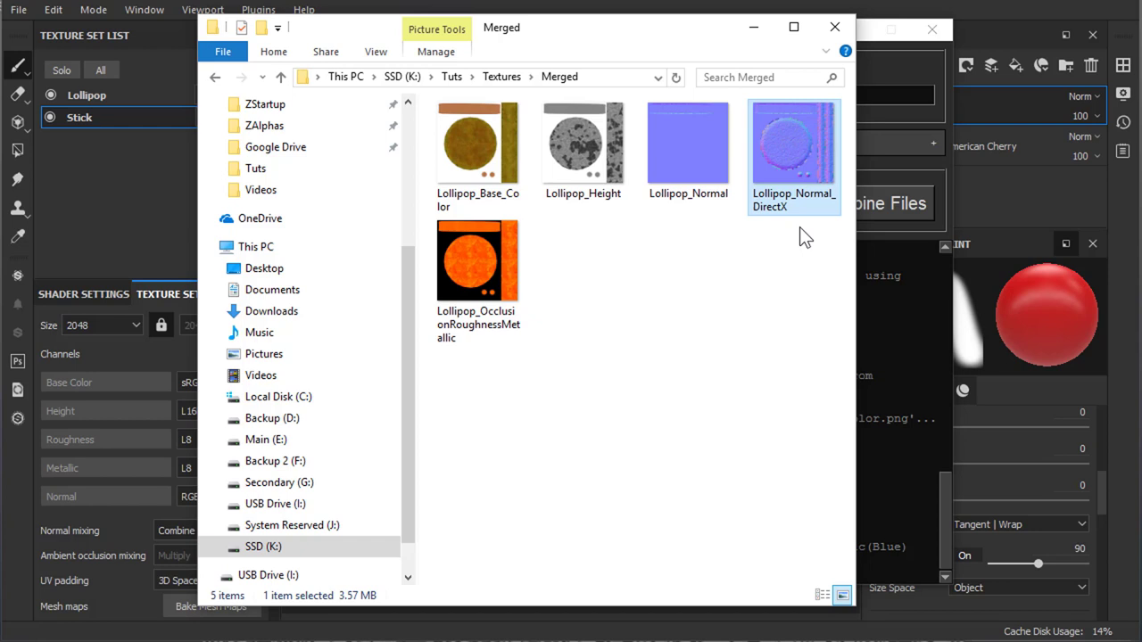
{"action": "left_click", "coordinate": [478, 143]}
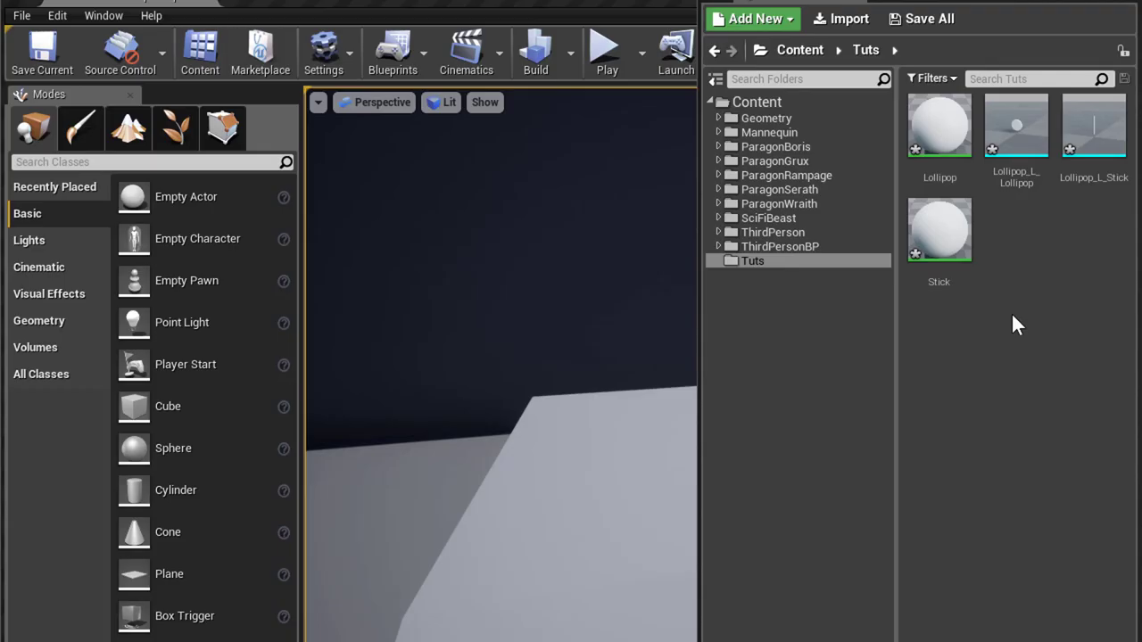
{"action": "mouse_move", "coordinate": [1026, 258]}
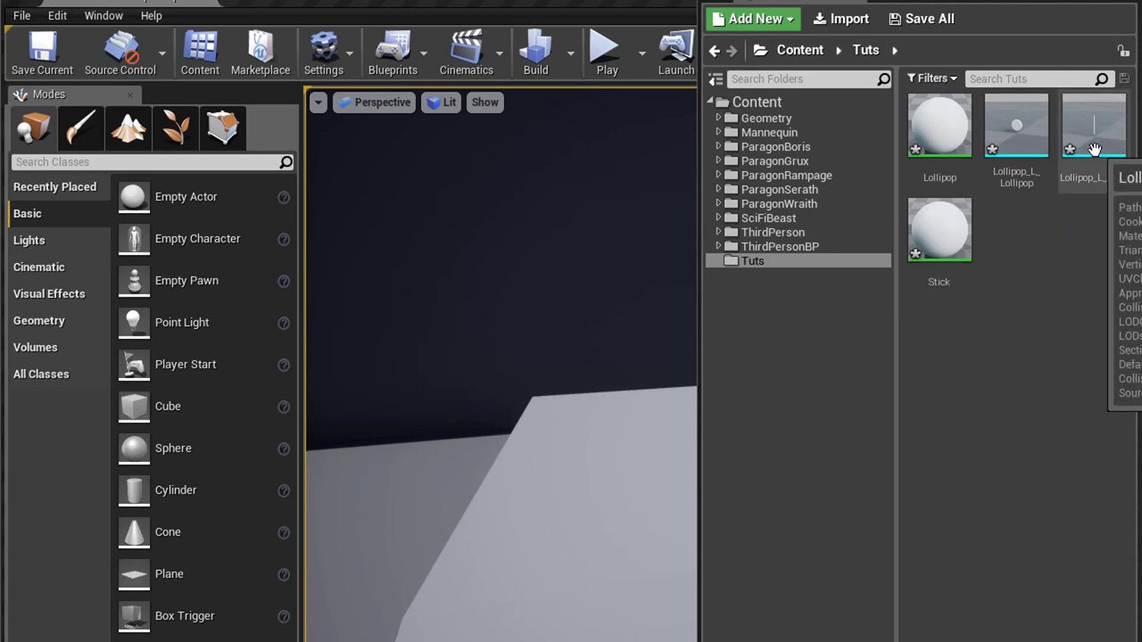
{"action": "left_click", "coordinate": [1017, 125]}
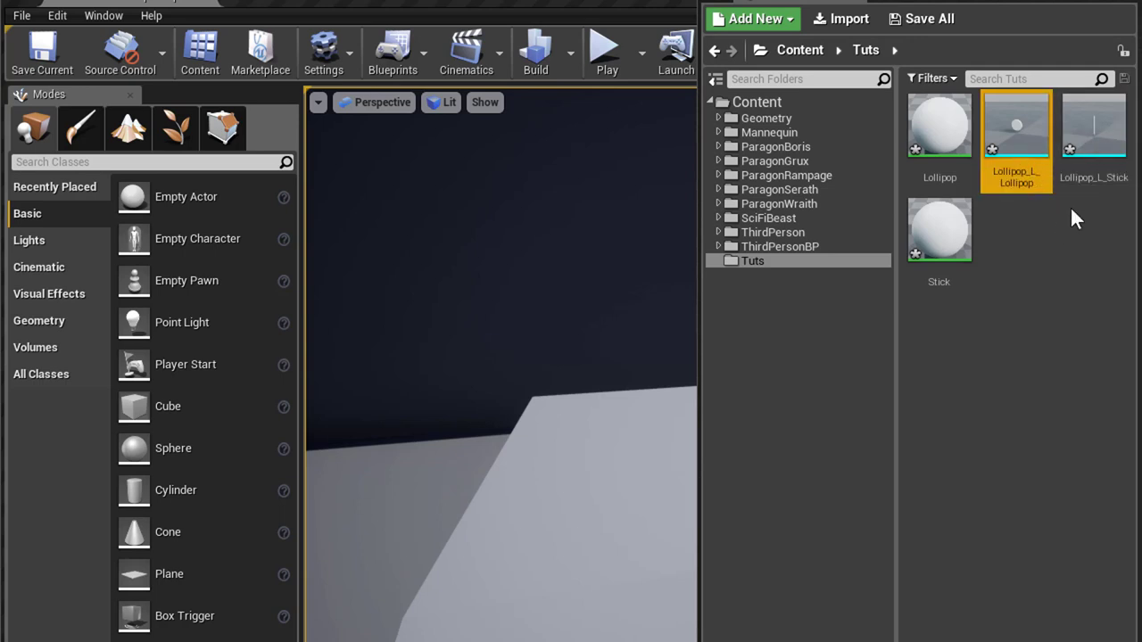
{"action": "mouse_move", "coordinate": [939, 230]}
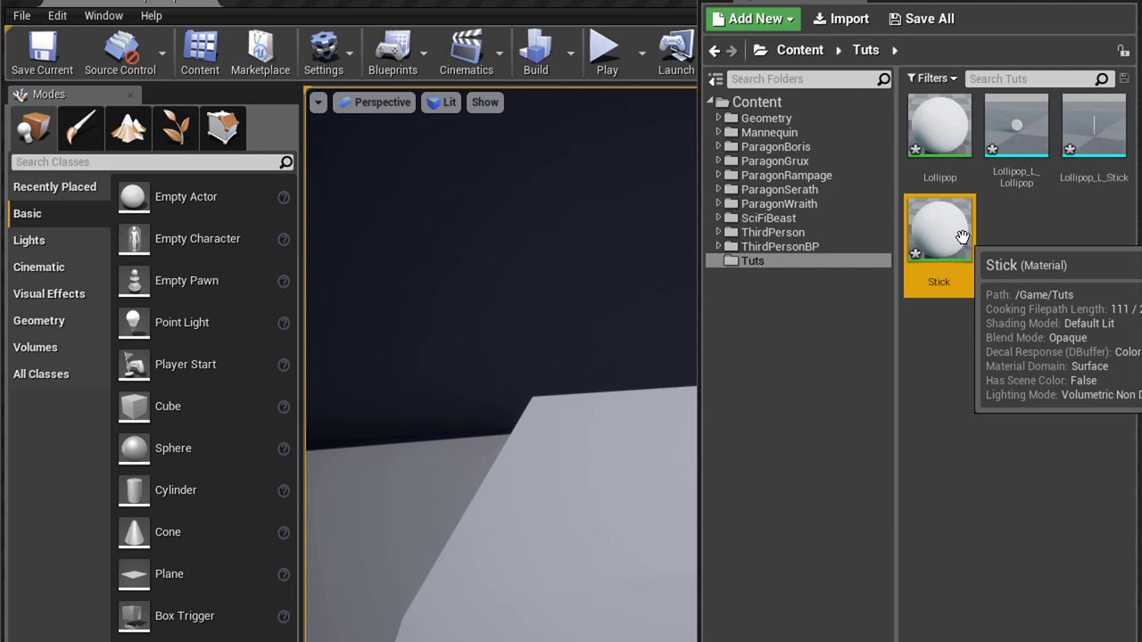
{"action": "mouse_move", "coordinate": [1060, 419]}
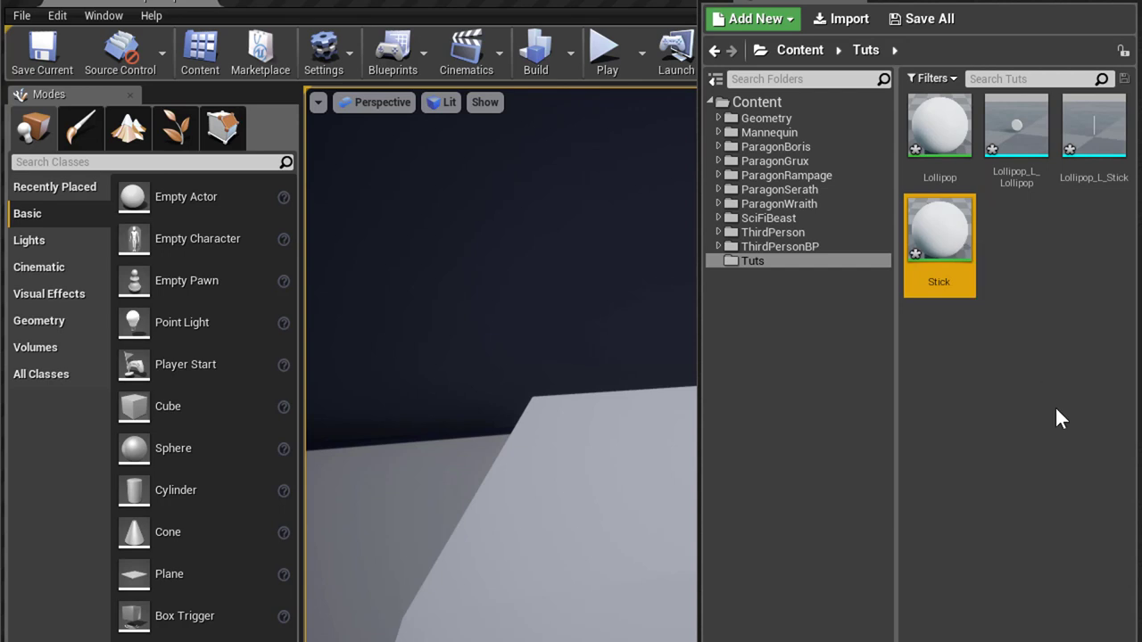
{"action": "mouse_move", "coordinate": [1056, 544]}
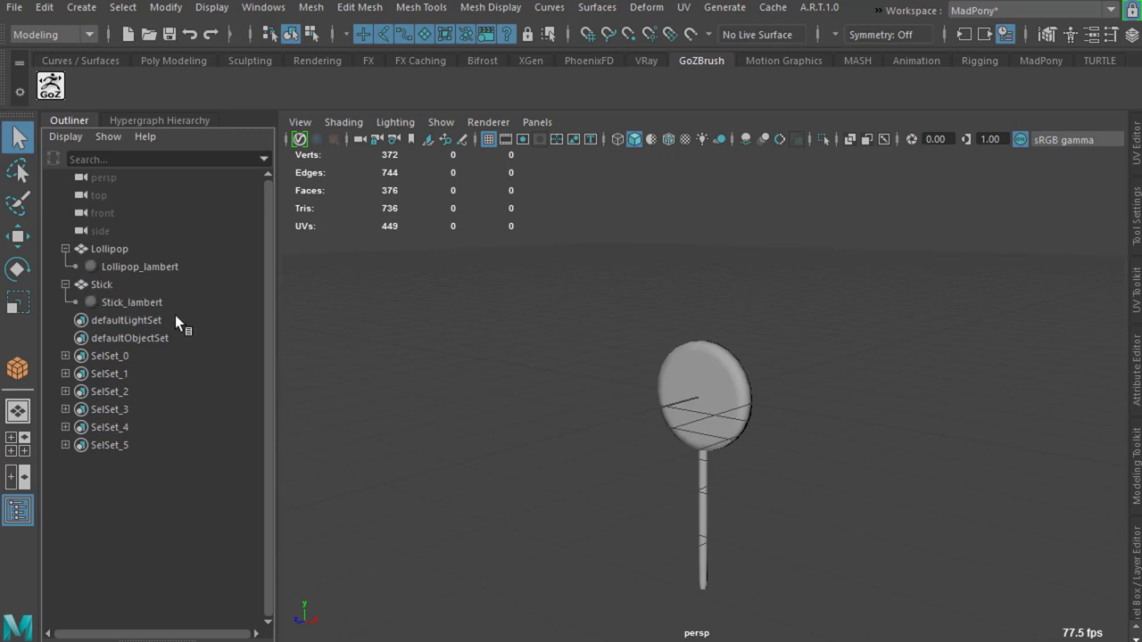
{"action": "mouse_move", "coordinate": [132, 268]}
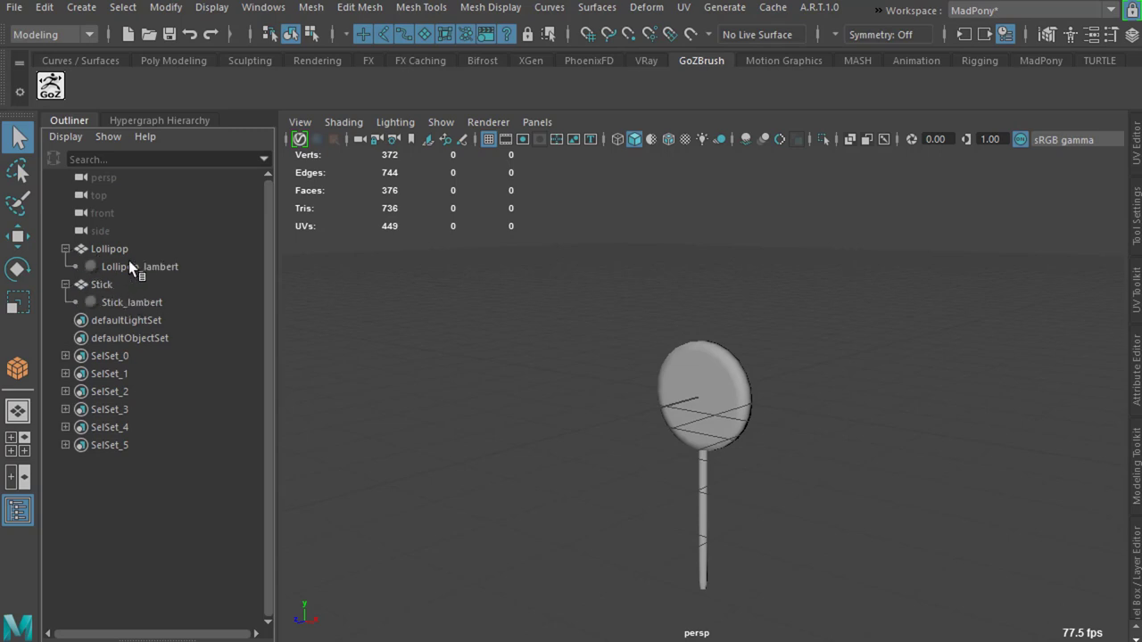
{"action": "mouse_move", "coordinate": [105, 294]}
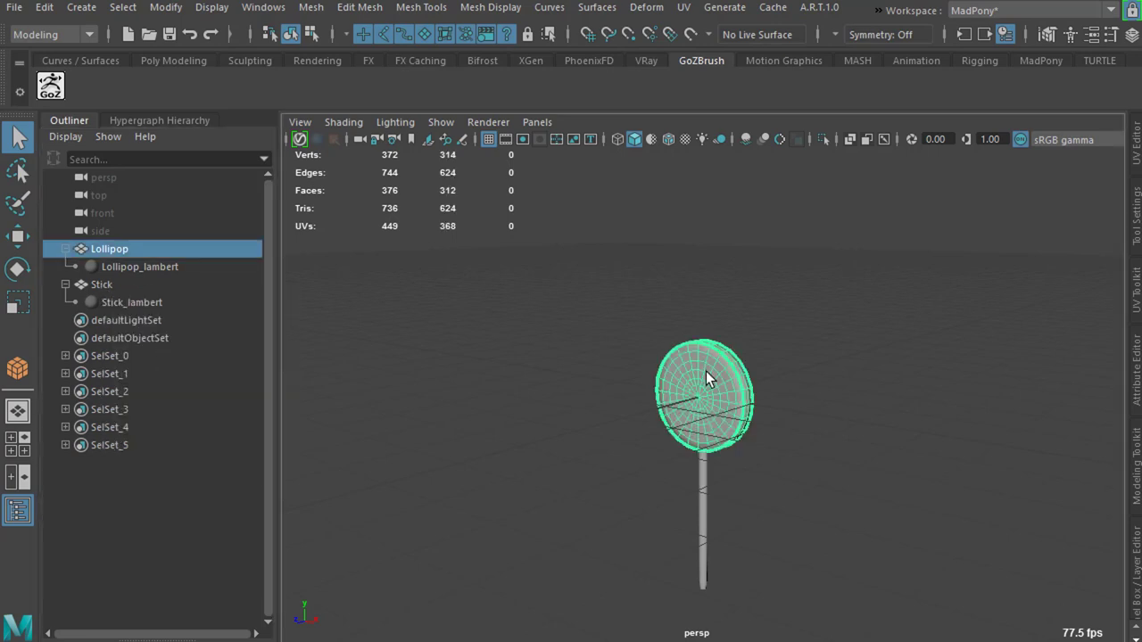
Step: Bring up the lollipop head's marking menu, dismiss it, and show the Attribute Editor
{"action": "right_click", "coordinate": [706, 379]}
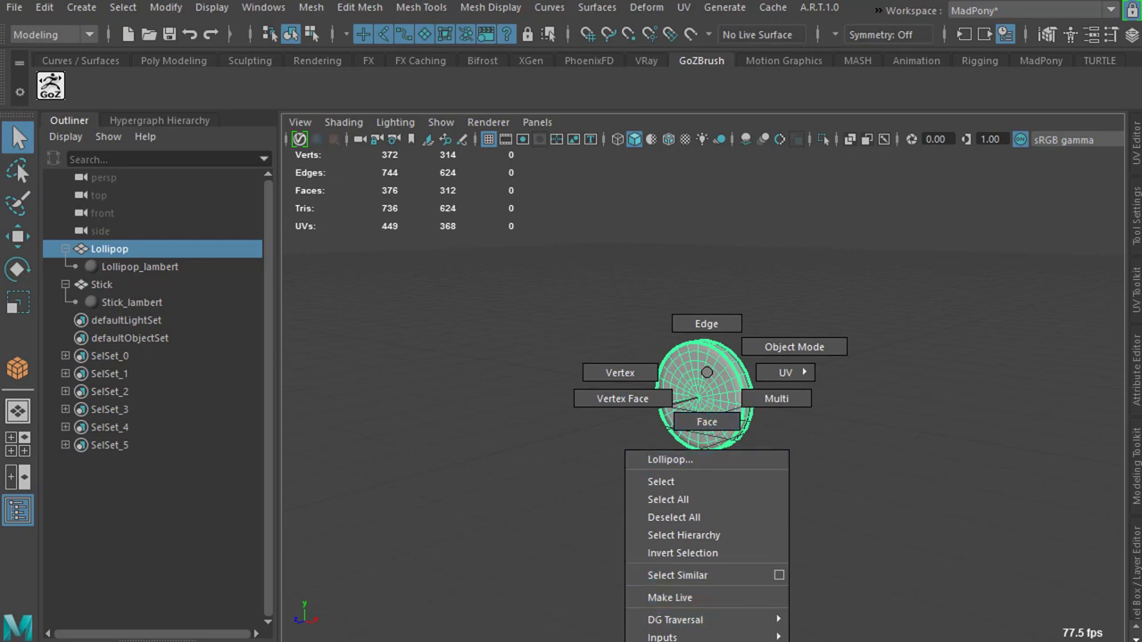
{"action": "mouse_move", "coordinate": [684, 553]}
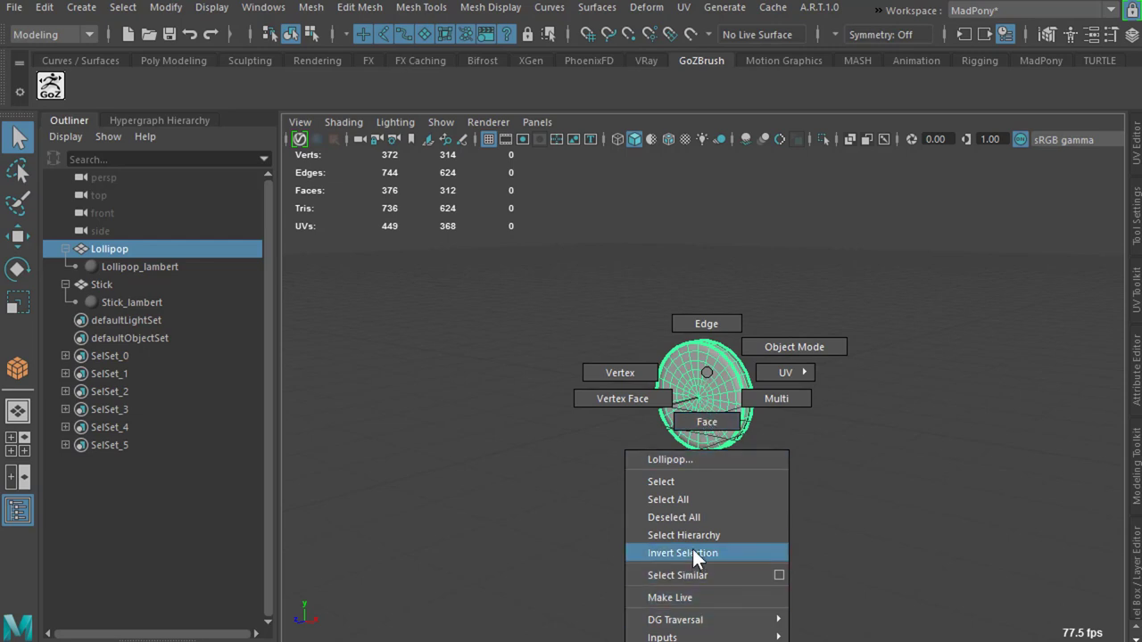
{"action": "left_click", "coordinate": [679, 553]}
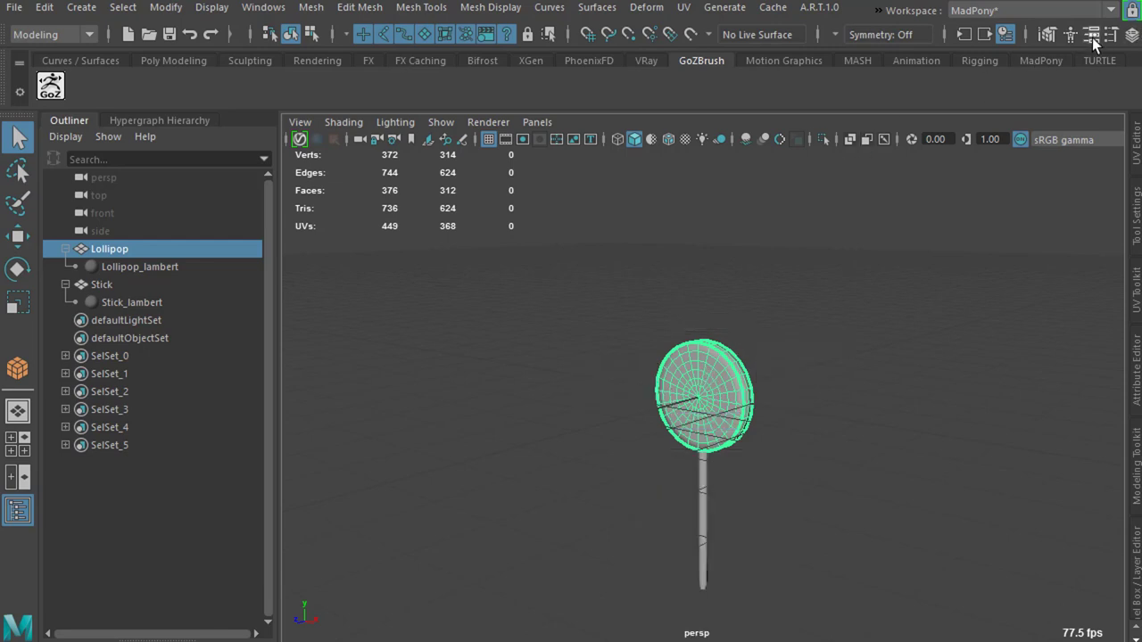
{"action": "left_click", "coordinate": [1090, 34]}
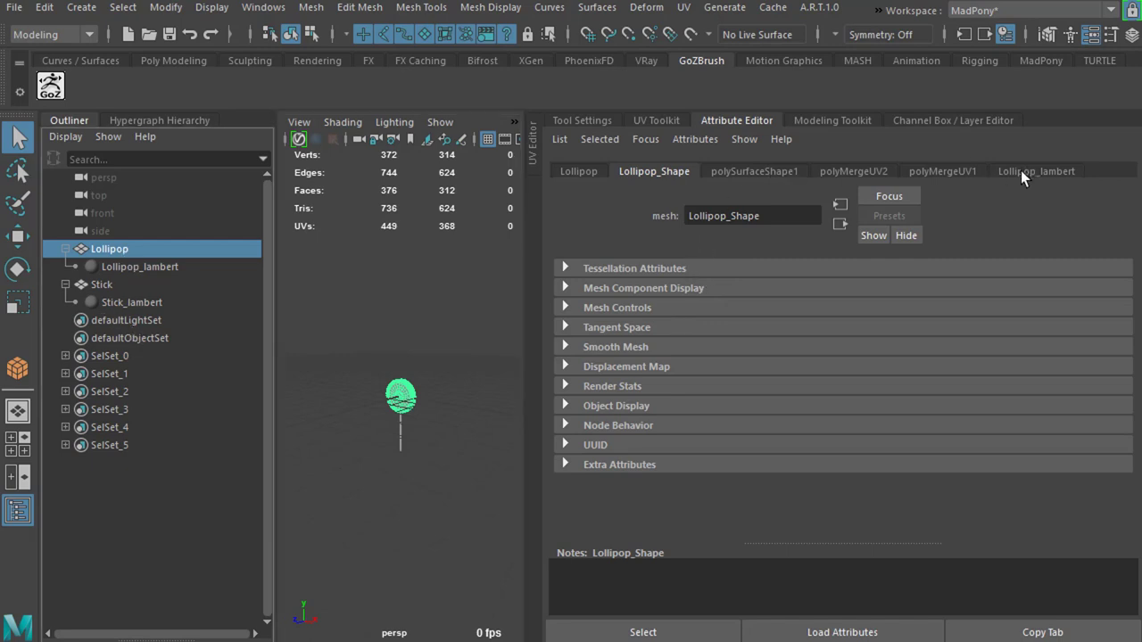
Step: Rename Lollipop_lambert to Lollipop_m and Stick_lambert to Stick_m
{"action": "left_click", "coordinate": [1038, 169]}
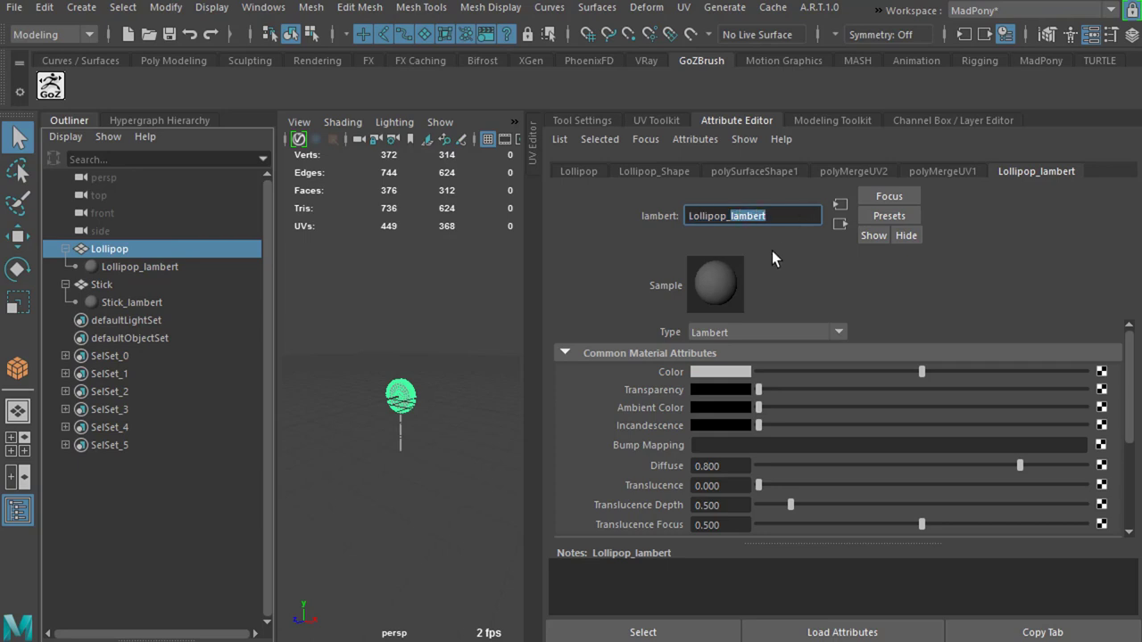
{"action": "left_click", "coordinate": [132, 302]}
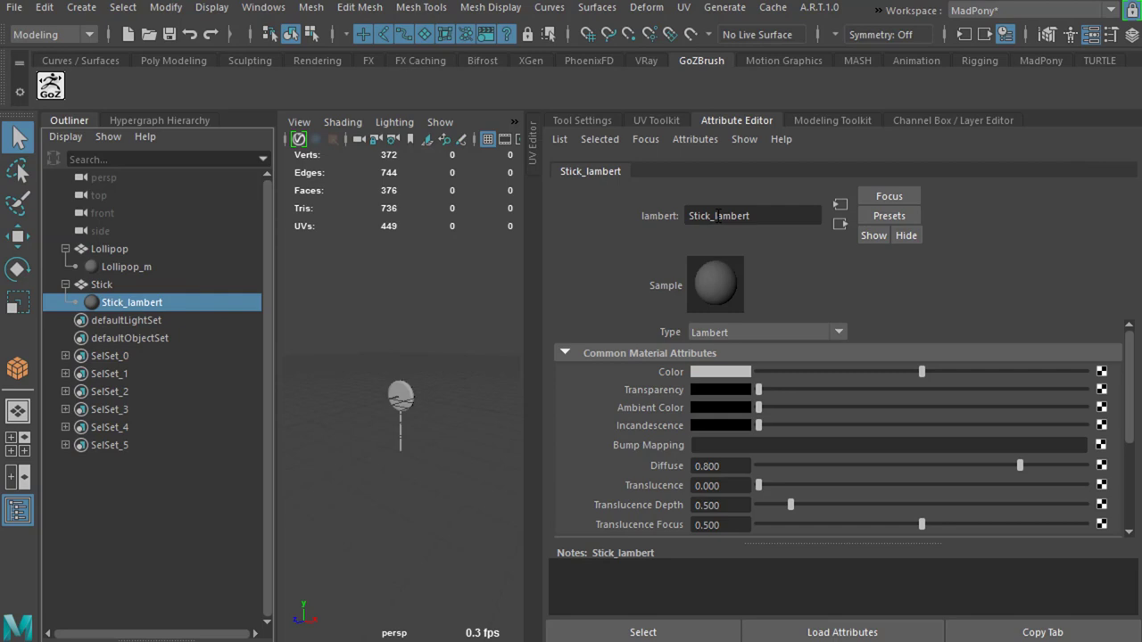
{"action": "type", "text": "Stick_m"}
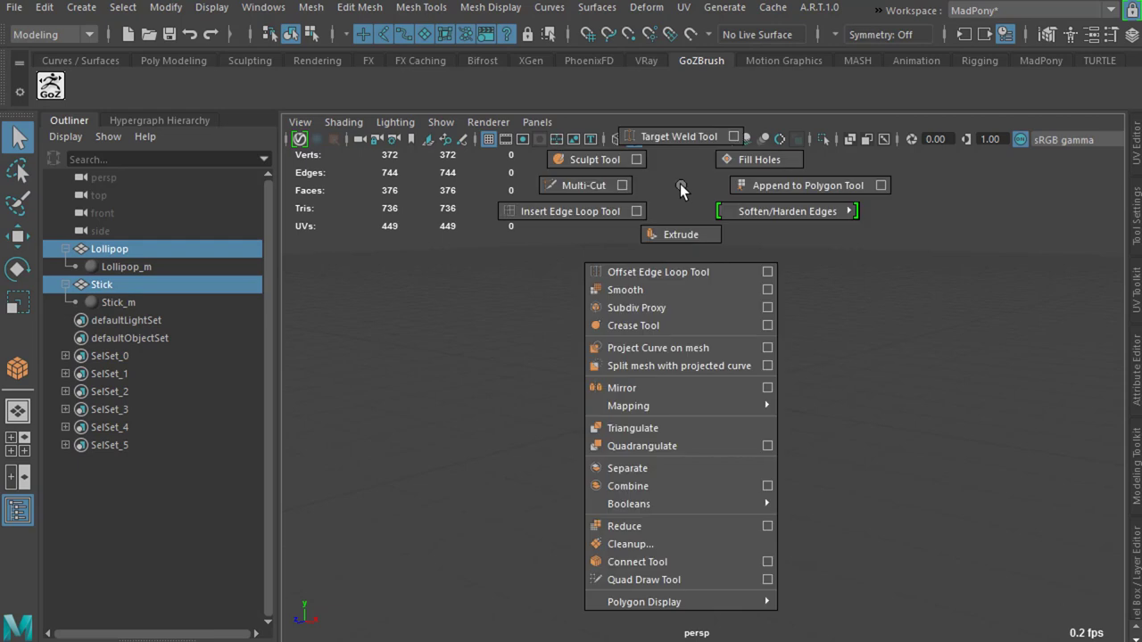
{"action": "mouse_move", "coordinate": [687, 493]}
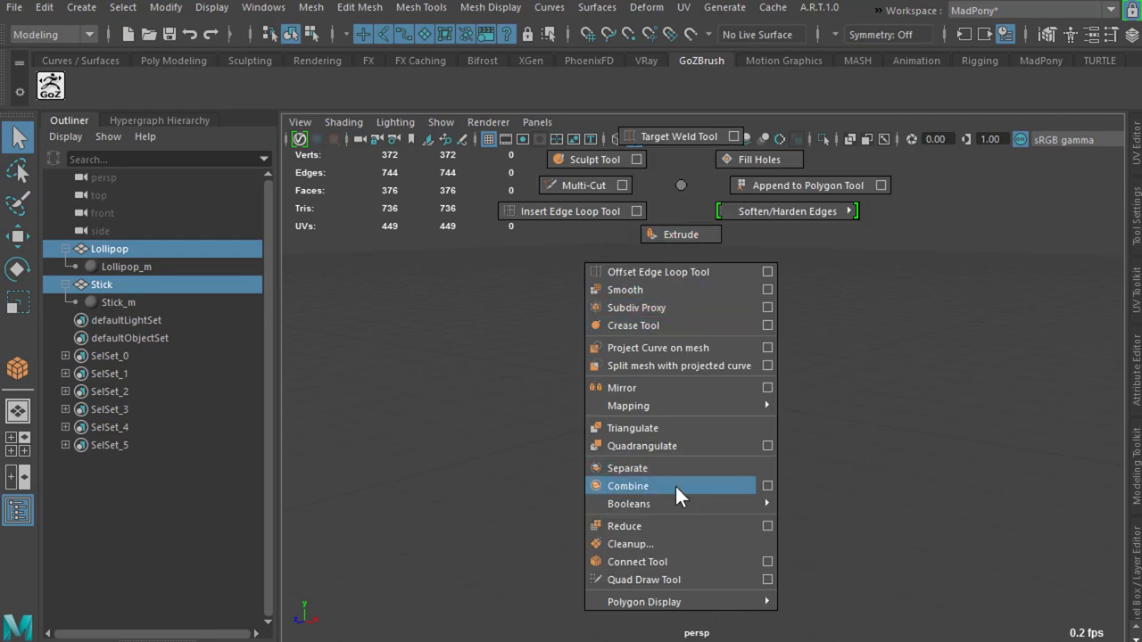
Step: Combine lollipop and stick into Lollipop1 and export it as K:\Tuts\Lollipop_merged.fbx
{"action": "left_click", "coordinate": [628, 486]}
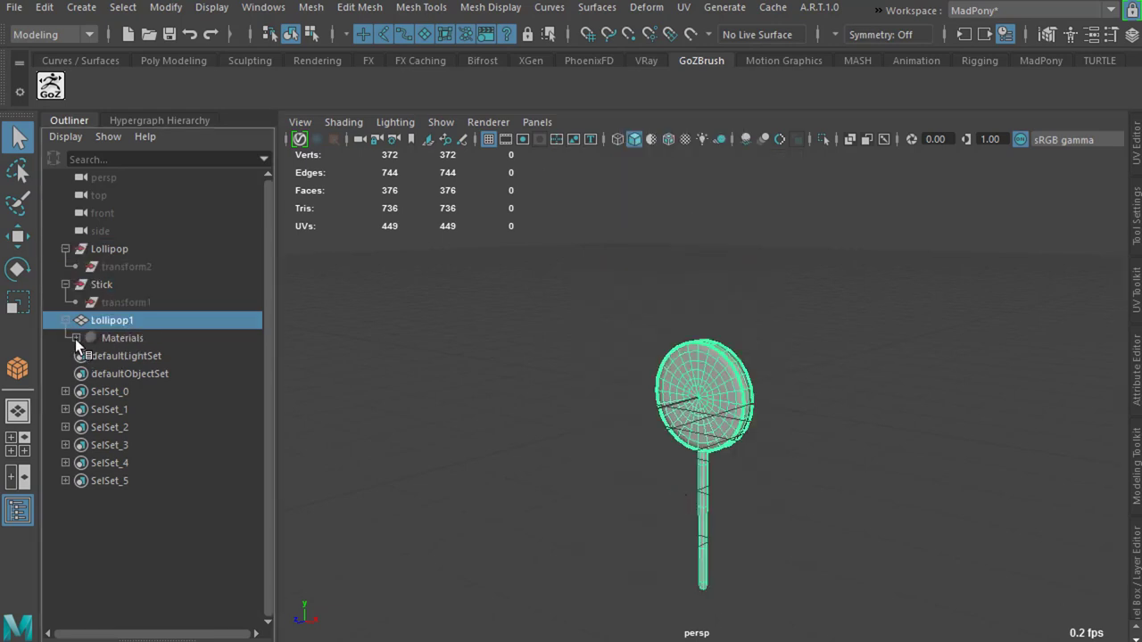
{"action": "left_click", "coordinate": [75, 338]}
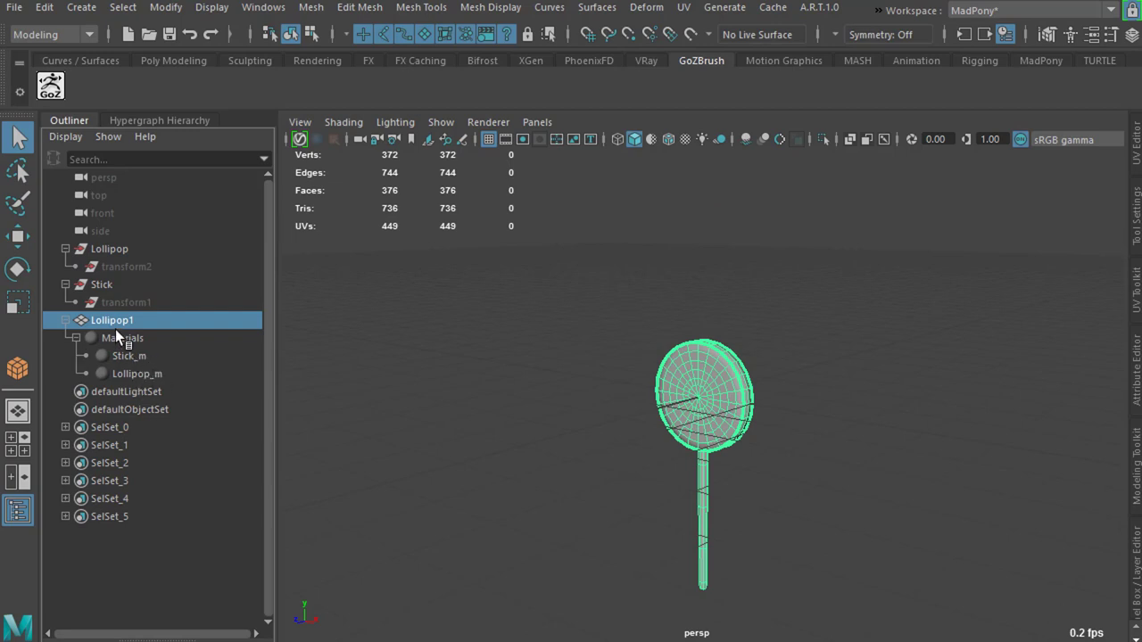
{"action": "mouse_move", "coordinate": [138, 330]}
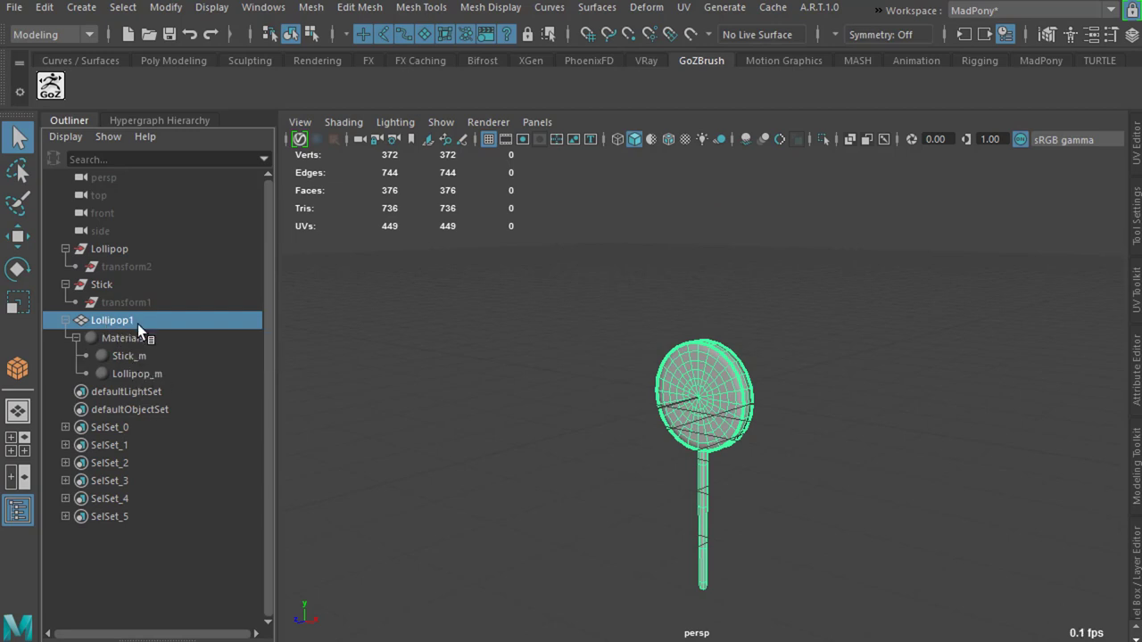
{"action": "left_click", "coordinate": [12, 8]}
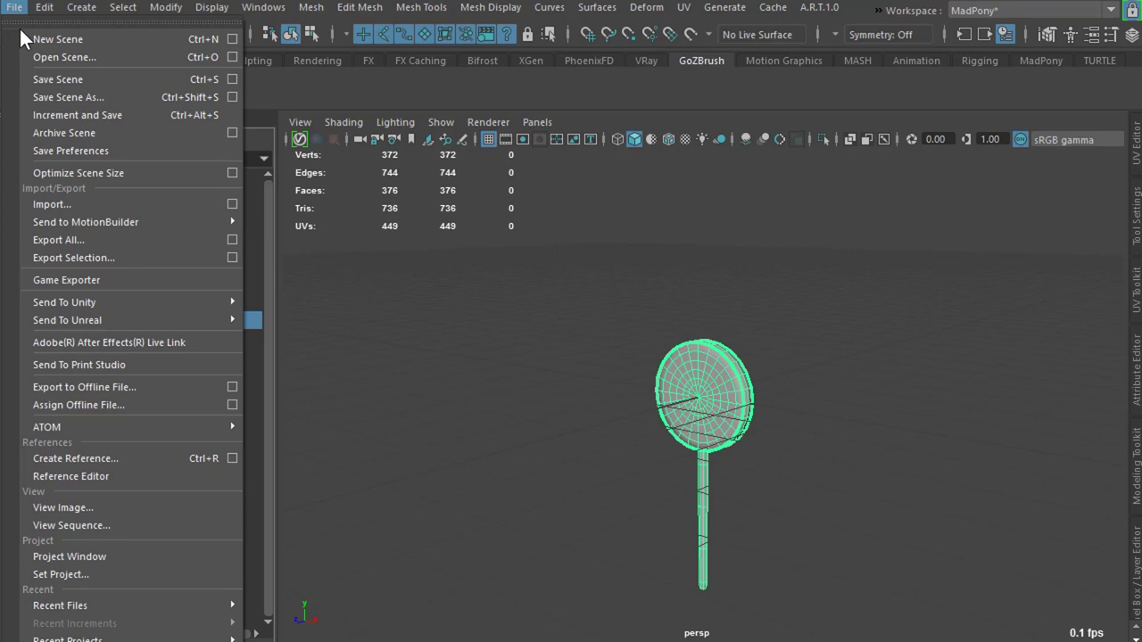
{"action": "mouse_move", "coordinate": [122, 259]}
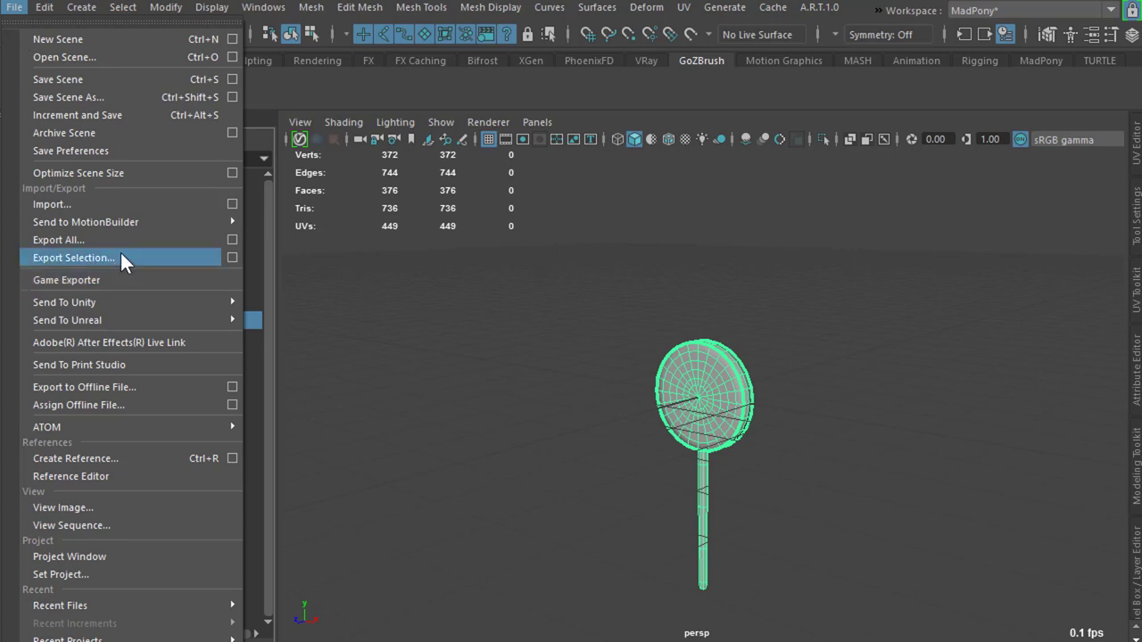
{"action": "left_click", "coordinate": [73, 257]}
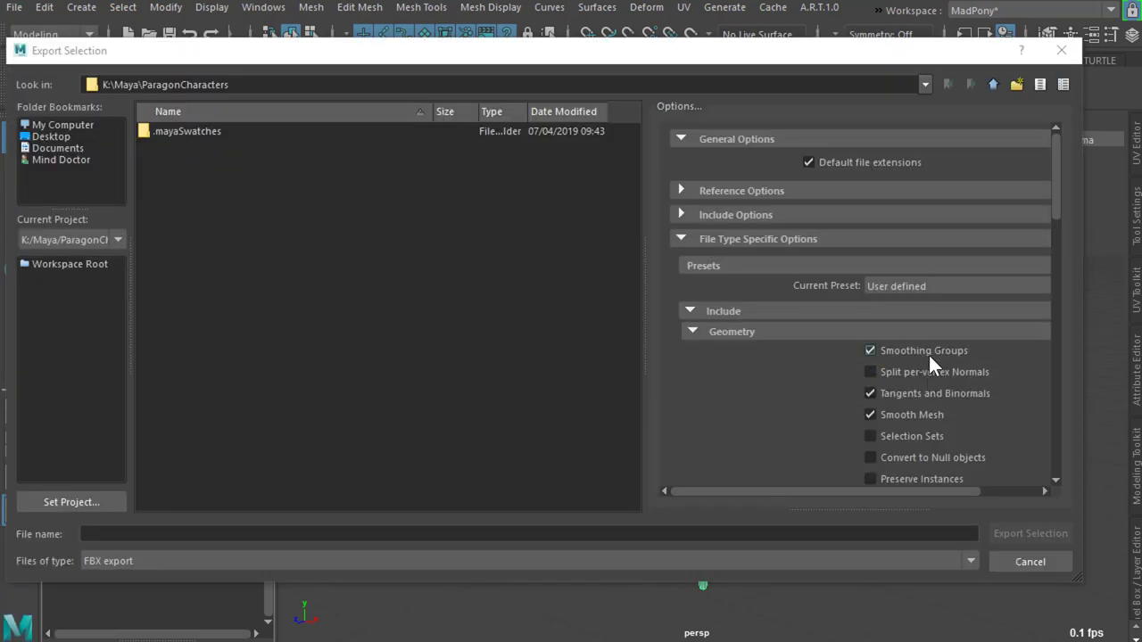
{"action": "scroll", "scroll_direction": "down", "scroll_amount": 3}
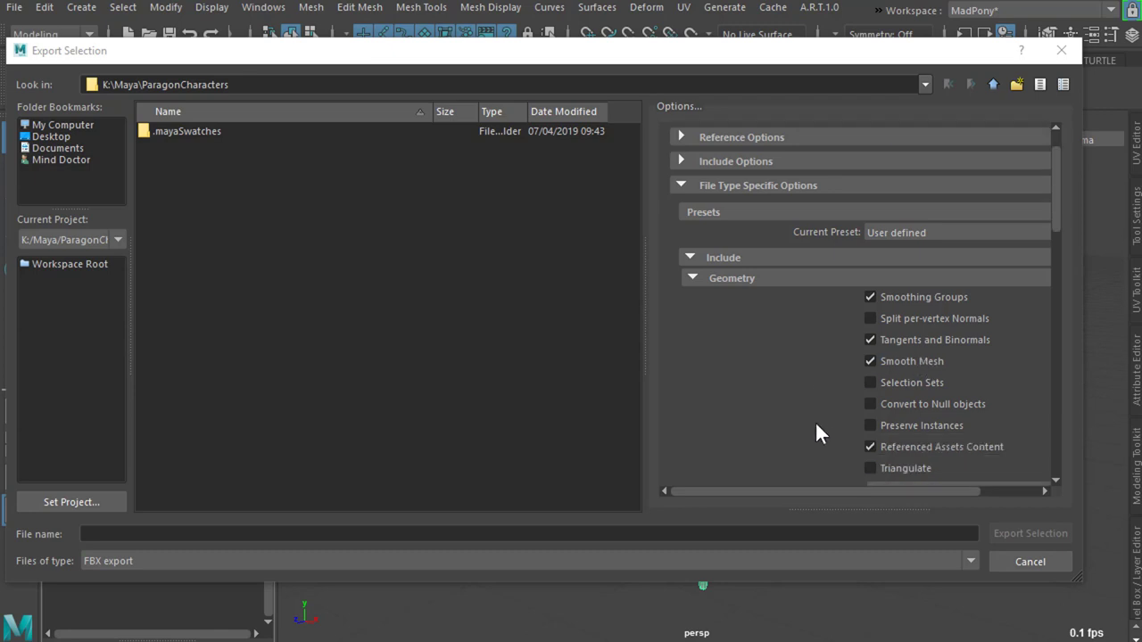
{"action": "scroll", "scroll_direction": "down", "scroll_amount": 3}
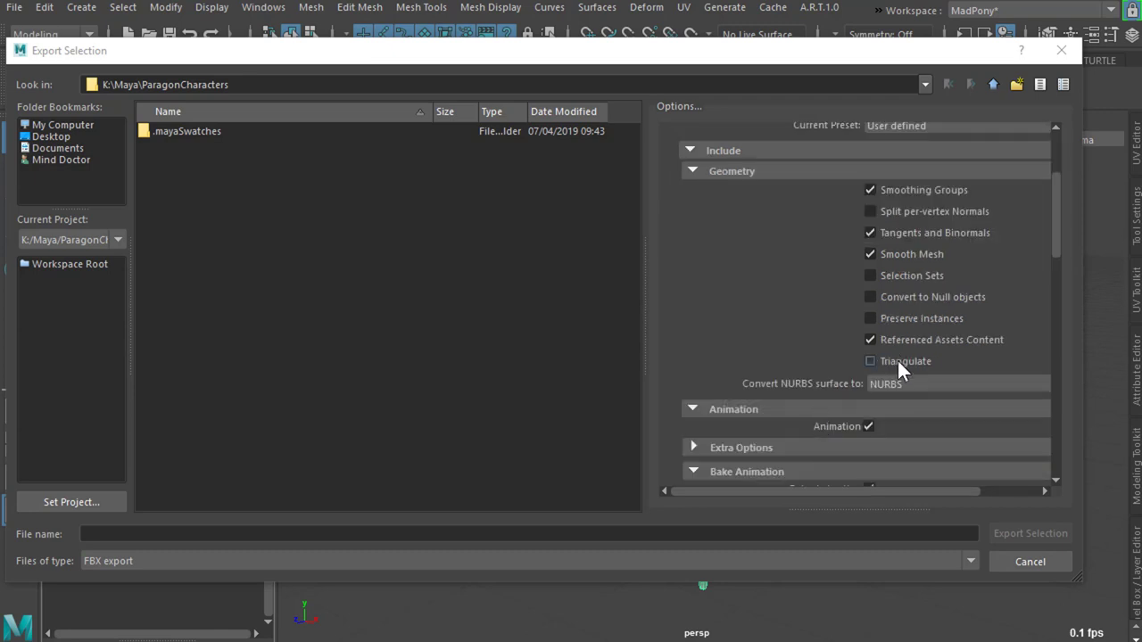
{"action": "scroll", "scroll_direction": "down", "scroll_amount": 3}
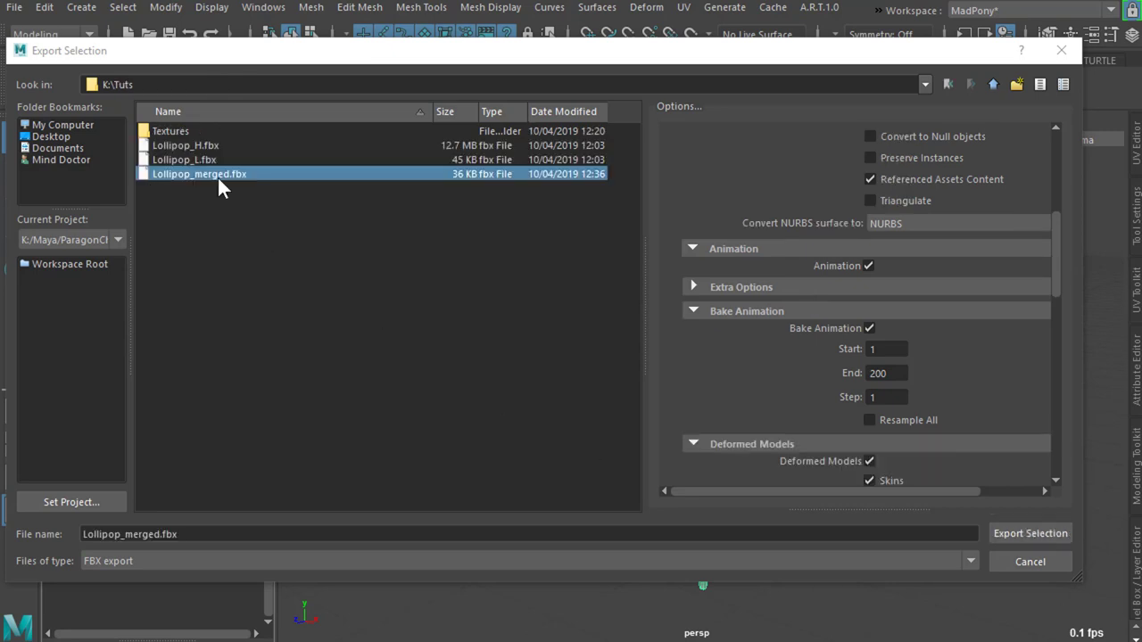
{"action": "left_click", "coordinate": [1041, 533]}
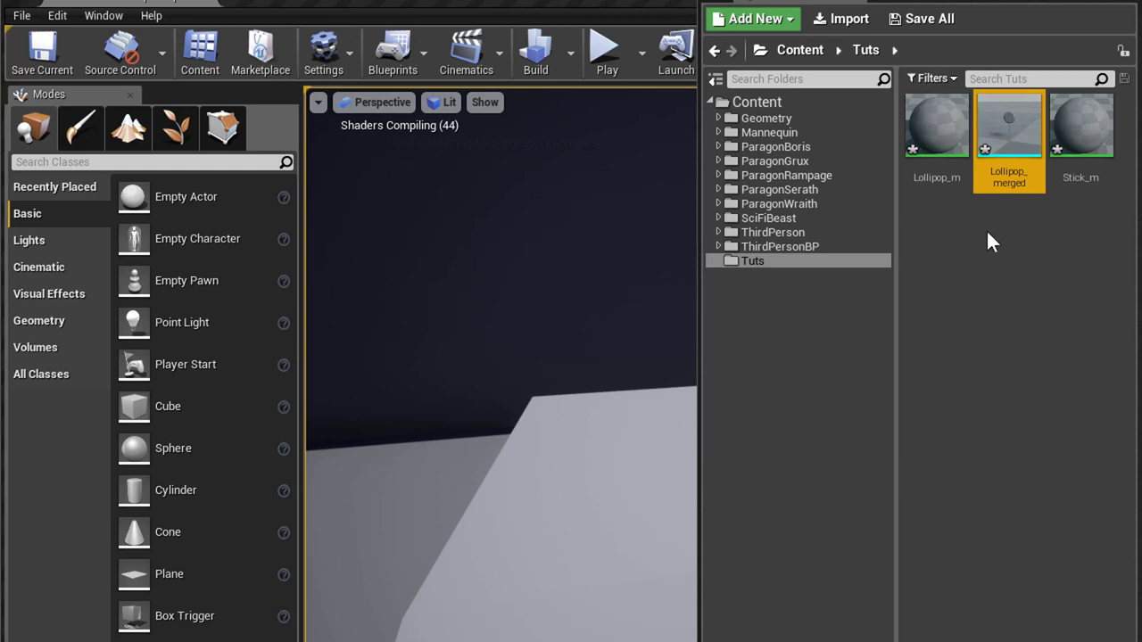
Step: Rename the assets, select Stick_m for removal, and open the lollipop_M material
{"action": "double_click", "coordinate": [1009, 177]}
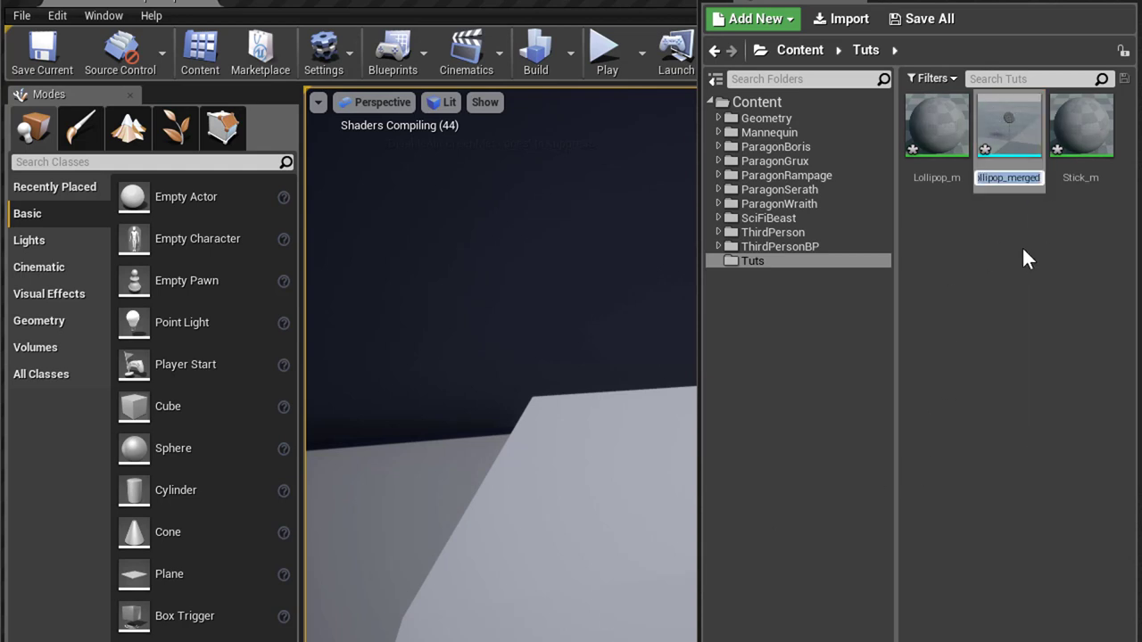
{"action": "mouse_move", "coordinate": [1084, 171]}
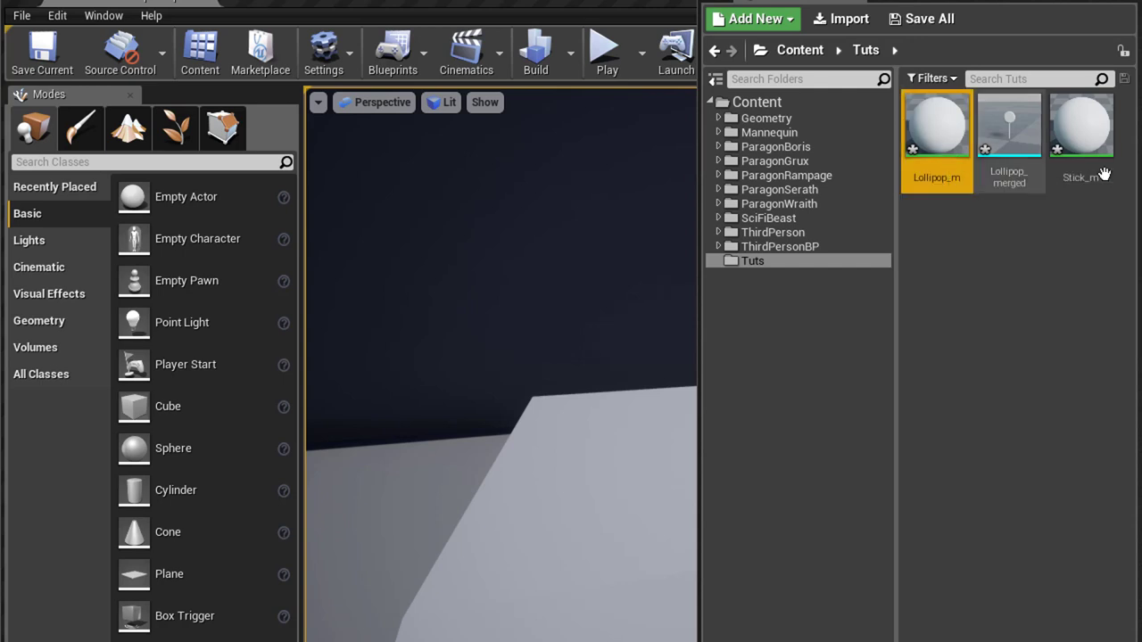
{"action": "left_click", "coordinate": [1082, 125]}
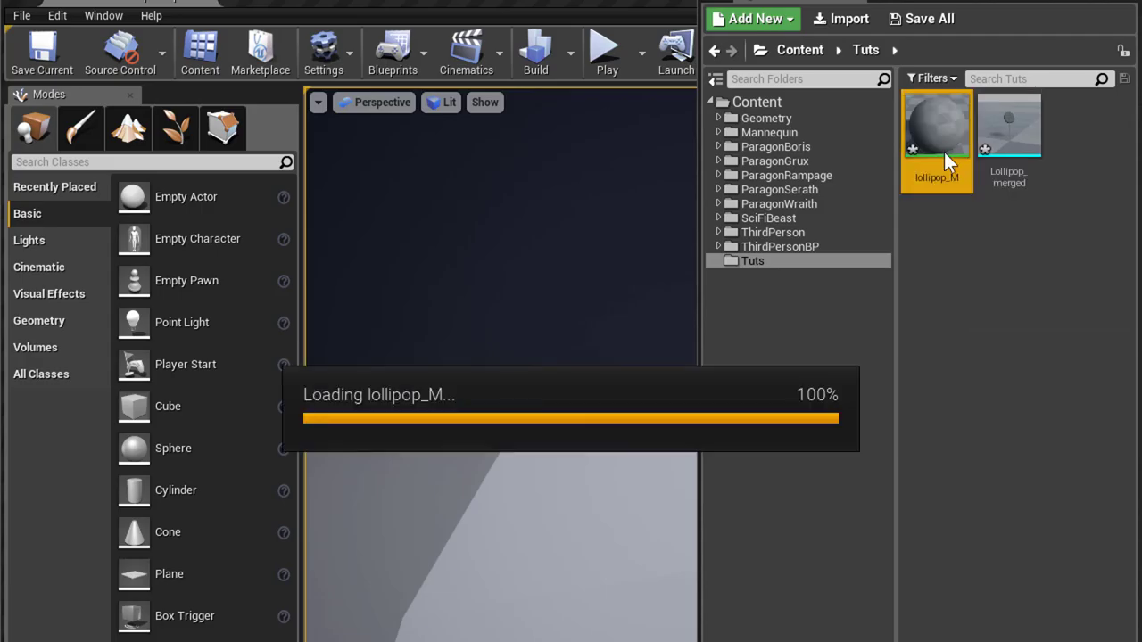
{"action": "double_click", "coordinate": [936, 125]}
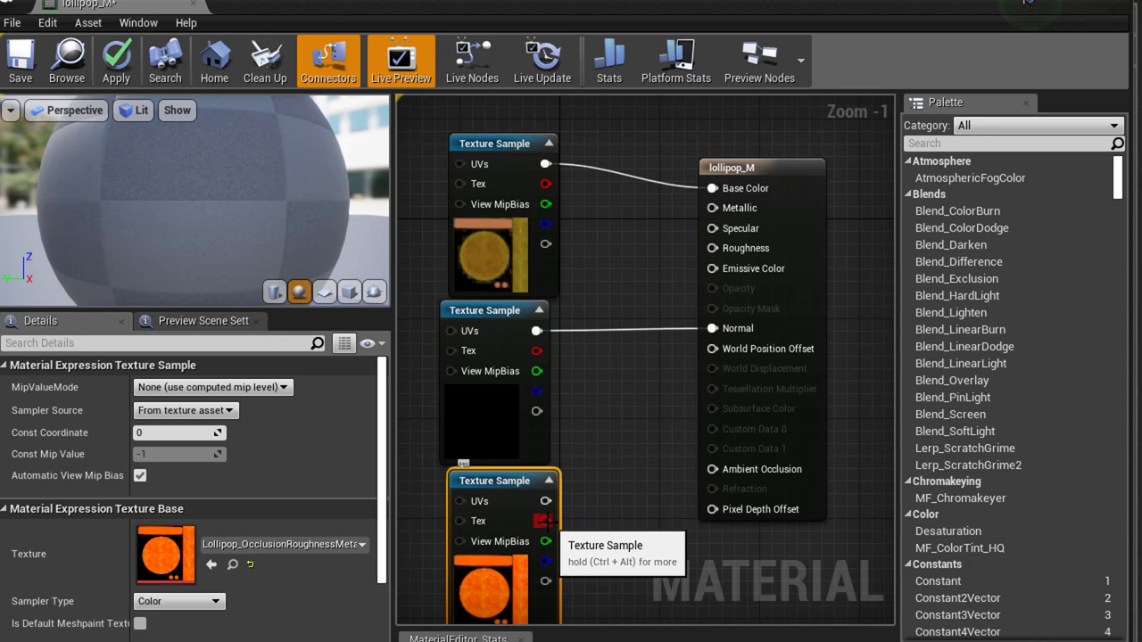
Step: Wire the packed ORM texture's remaining channel into Metallic in lollipop_M
{"action": "left_click_drag", "start_coordinate": [545, 521], "coordinate": [711, 469]}
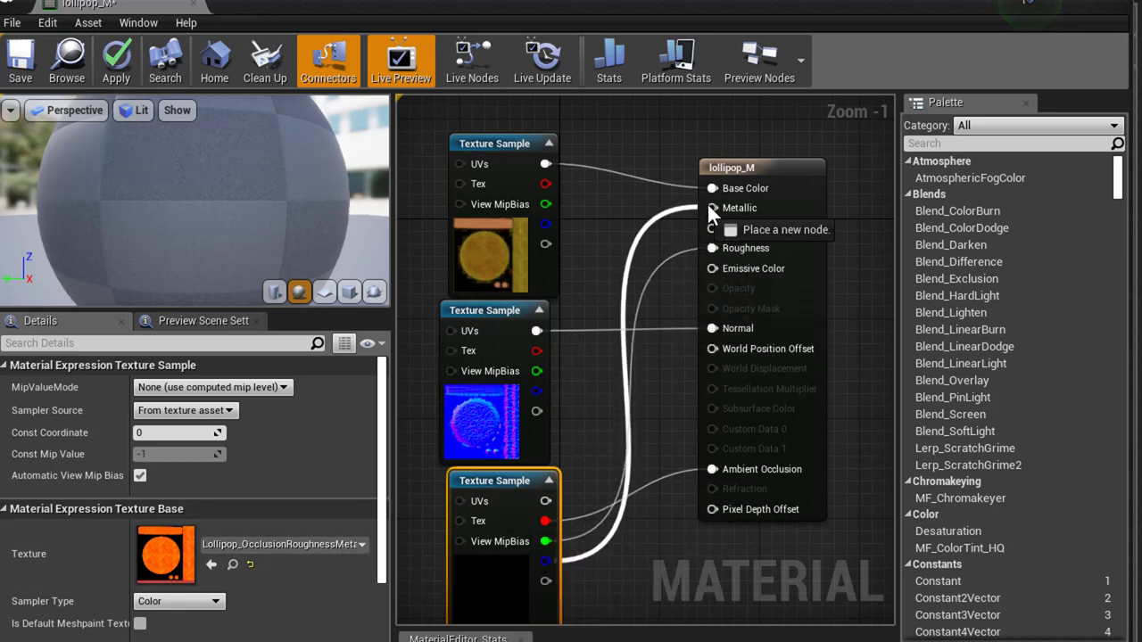
{"action": "left_click", "coordinate": [116, 58]}
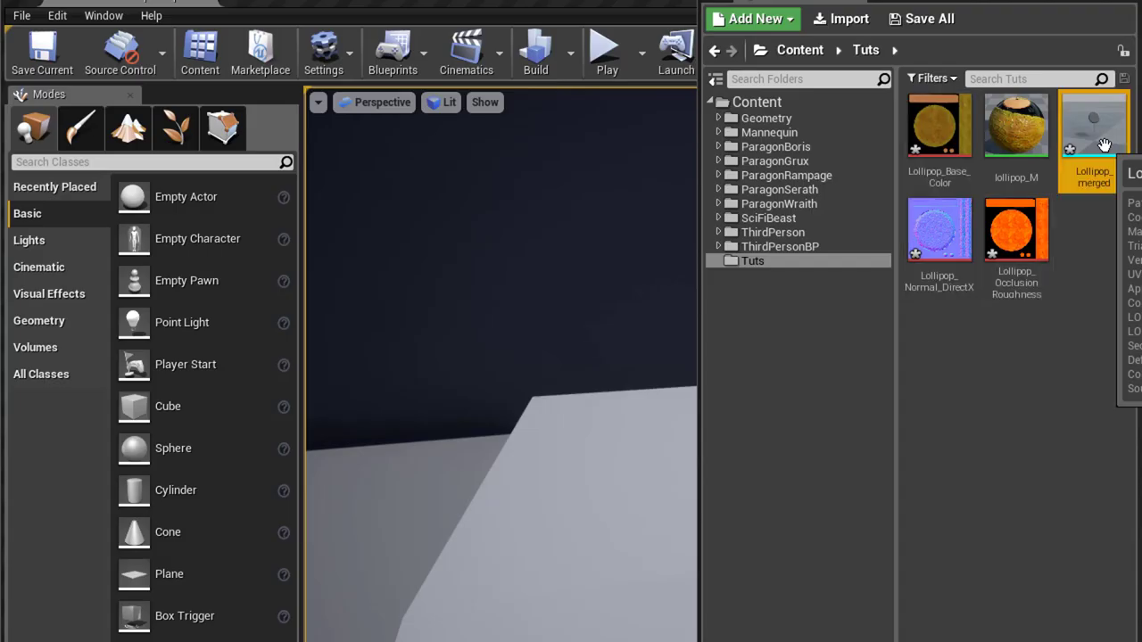
Step: Open Lollipop_merged and assign lollipop_M to material slot Element 0
{"action": "double_click", "coordinate": [1090, 125]}
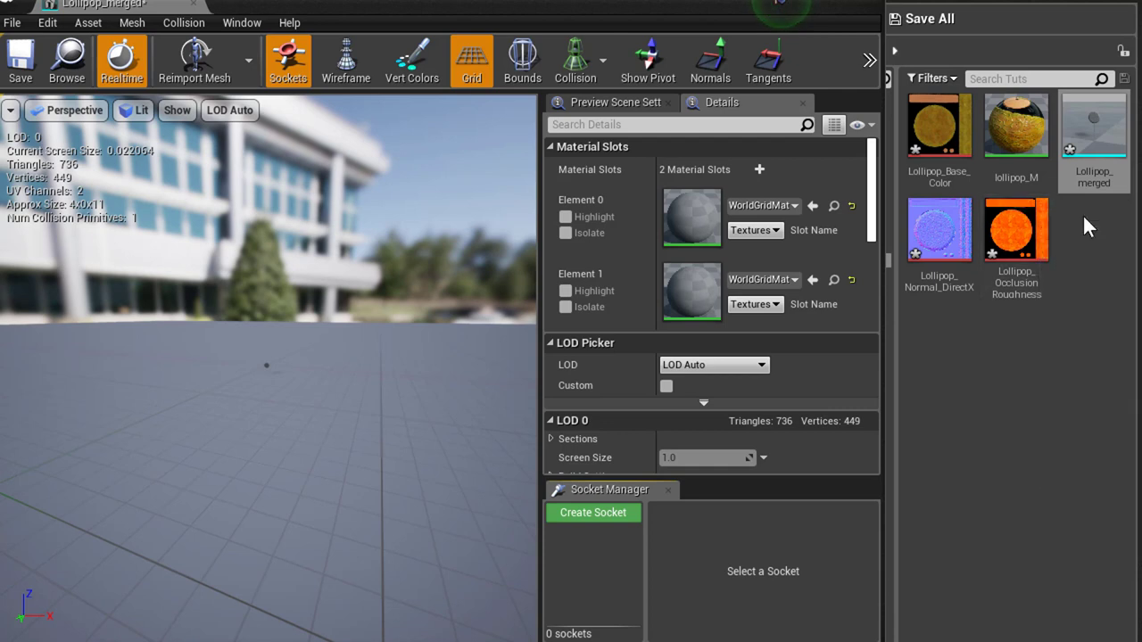
{"action": "left_click", "coordinate": [1016, 138]}
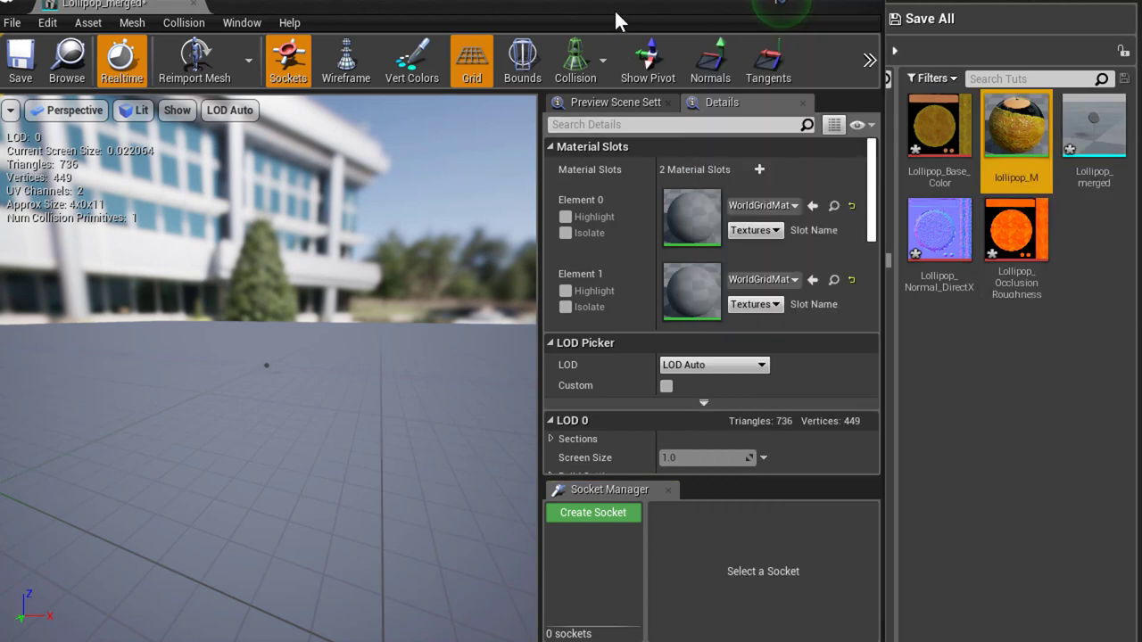
{"action": "mouse_move", "coordinate": [813, 207]}
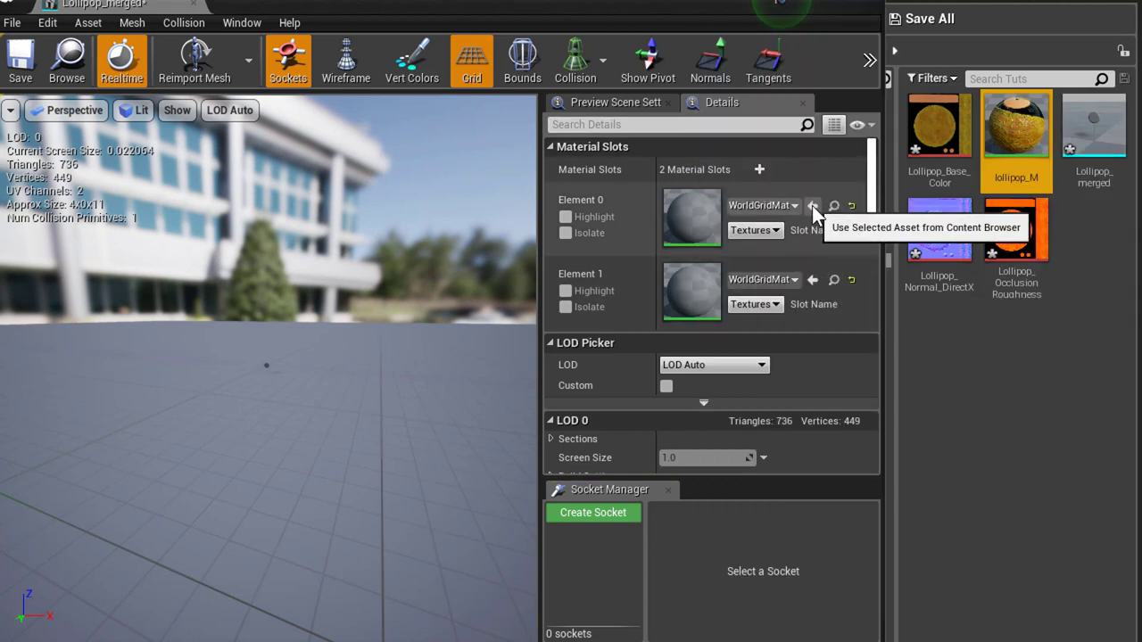
{"action": "left_click", "coordinate": [813, 205]}
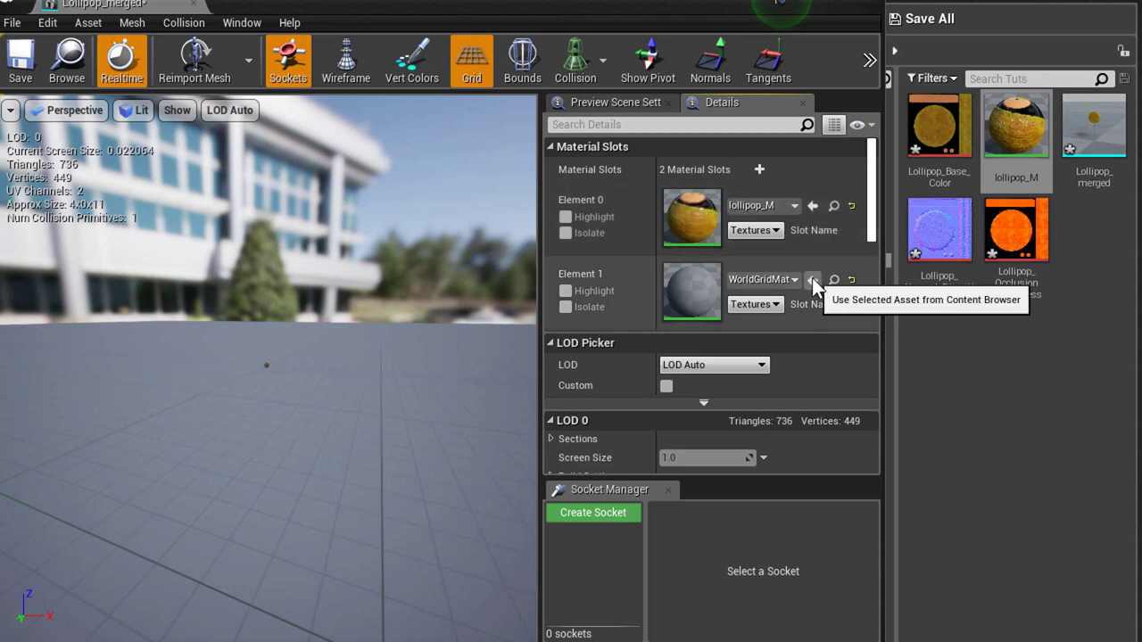